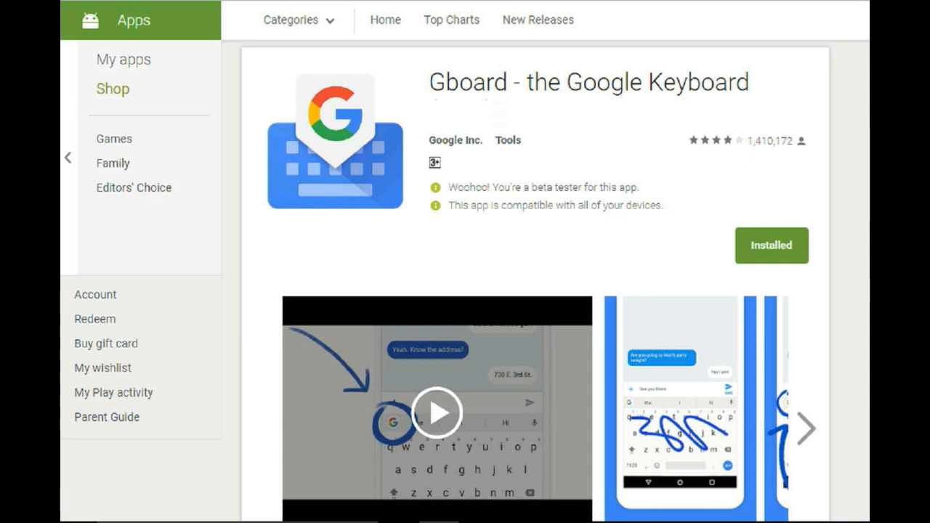
Turn on Gboard translation into Malayalam and translate 'good morning' into the memo
left_click(436, 413)
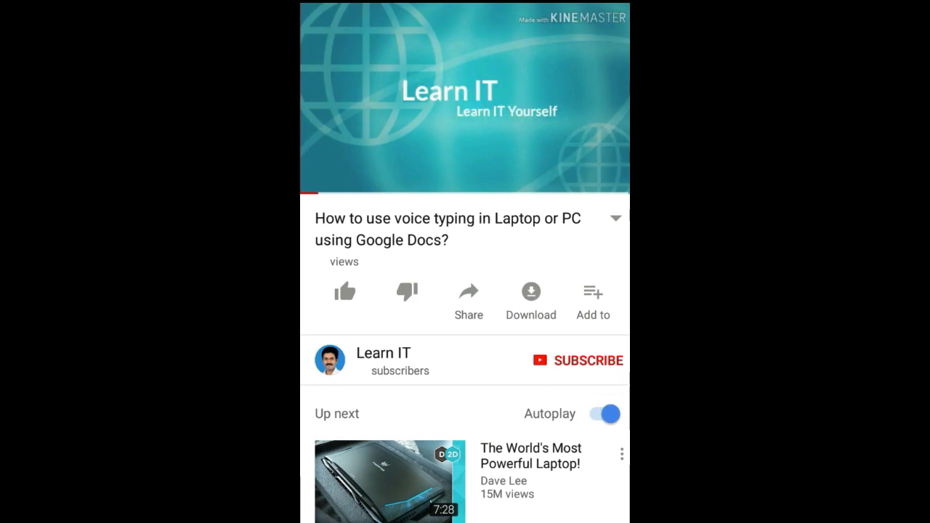
left_click(576, 361)
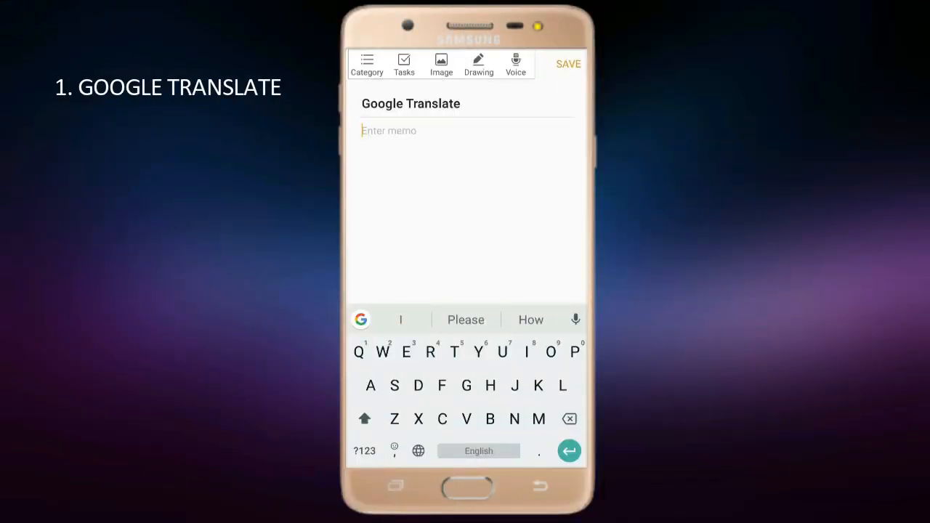
left_click(360, 320)
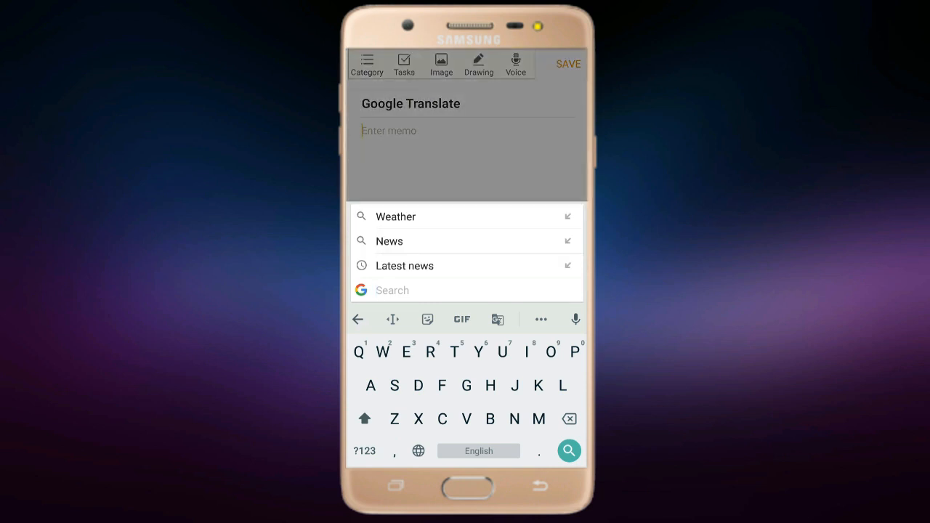
left_click(497, 319)
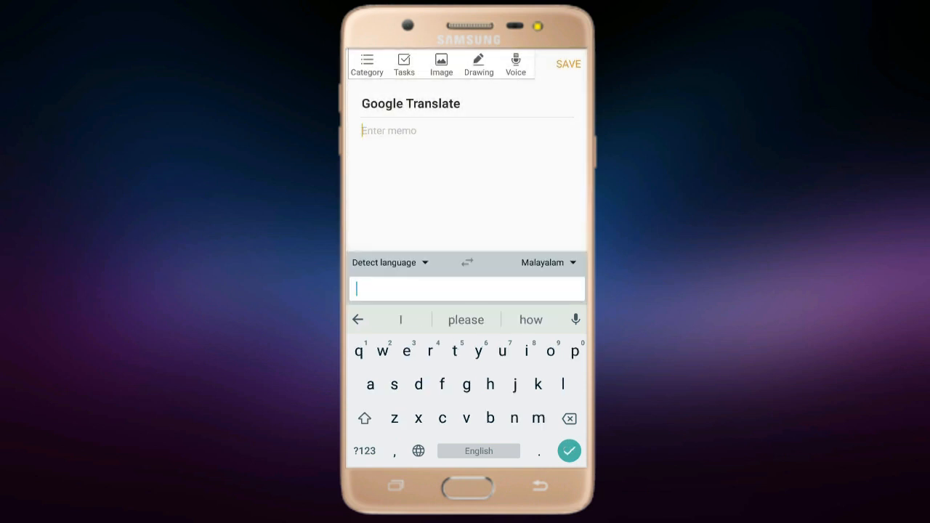
type("go")
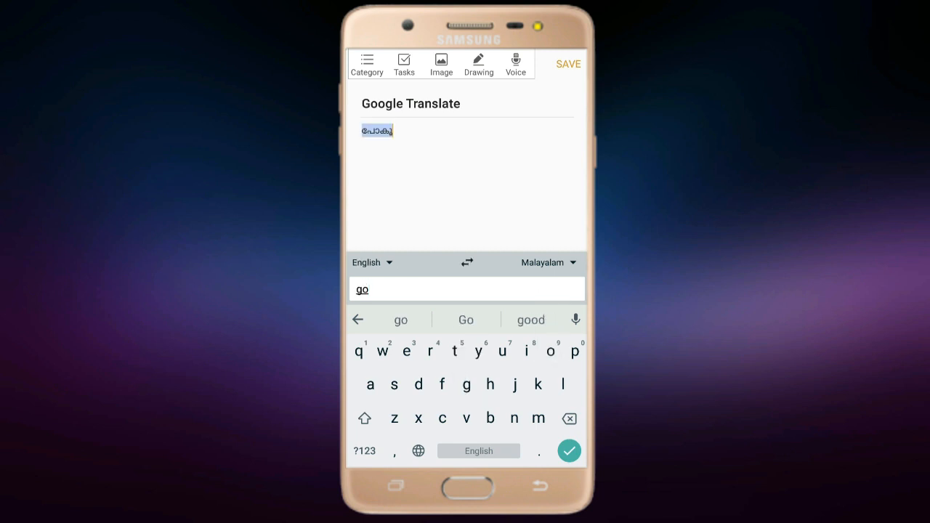
type("good morning")
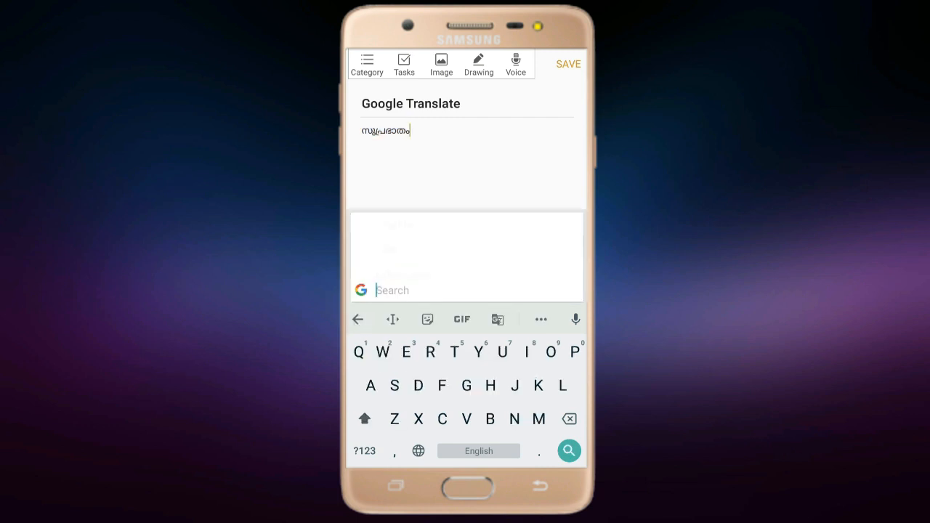
Translate a second phrase, 'will you come?', into Malayalam
left_click(497, 319)
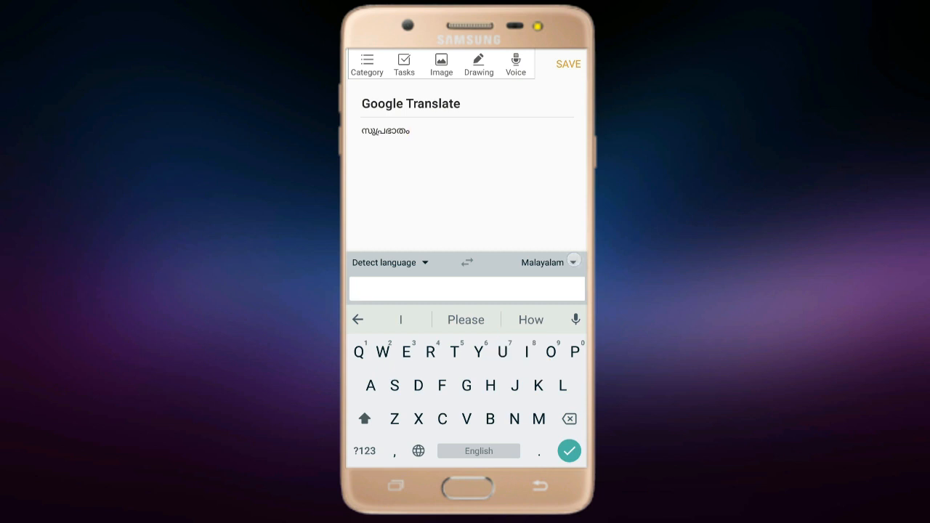
left_click(544, 263)
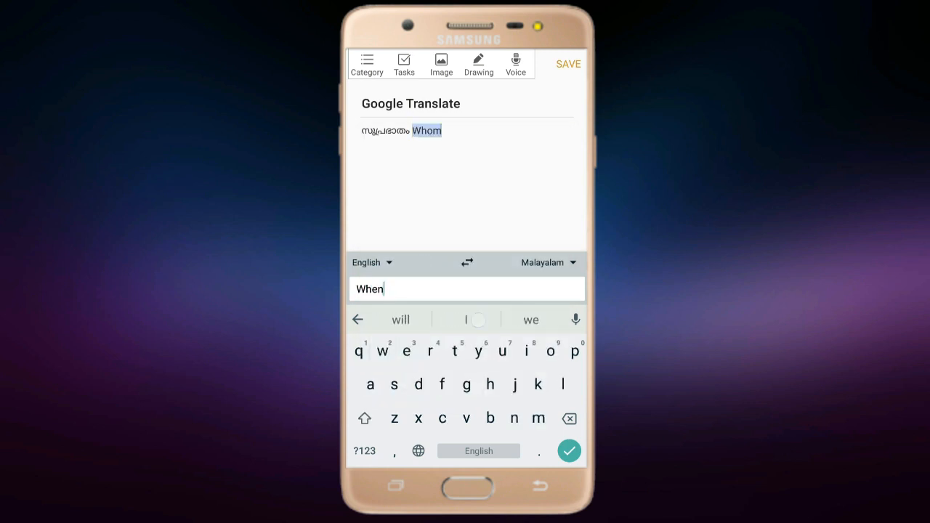
type("will you come?")
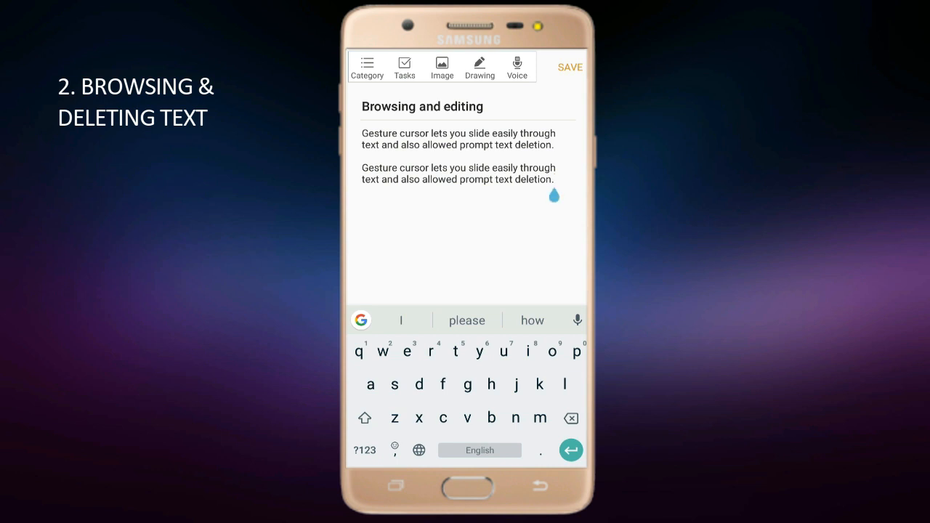
left_click_drag(553, 197, 515, 196)
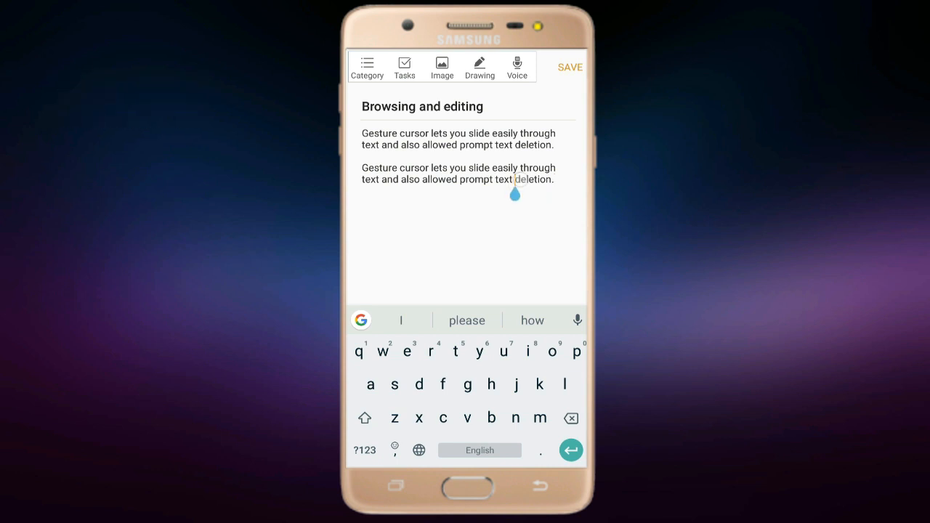
double_click(523, 179)
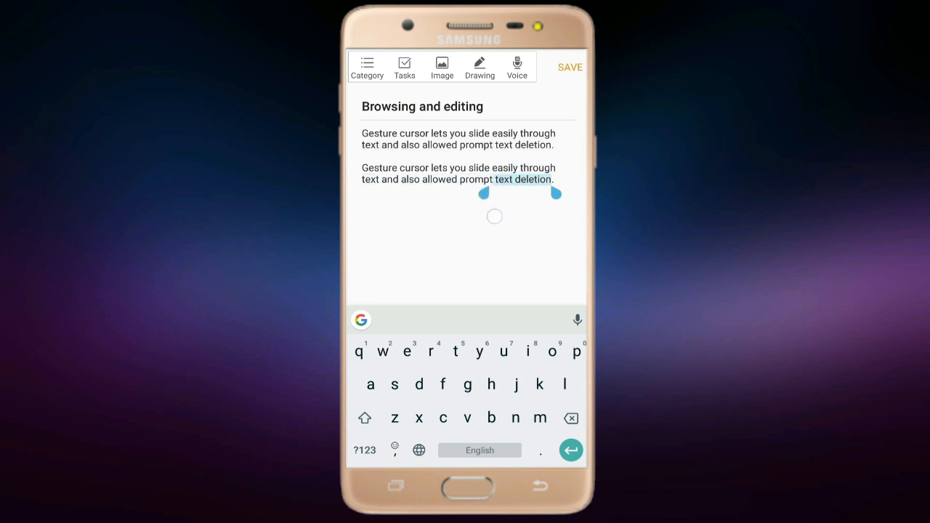
left_click(474, 179)
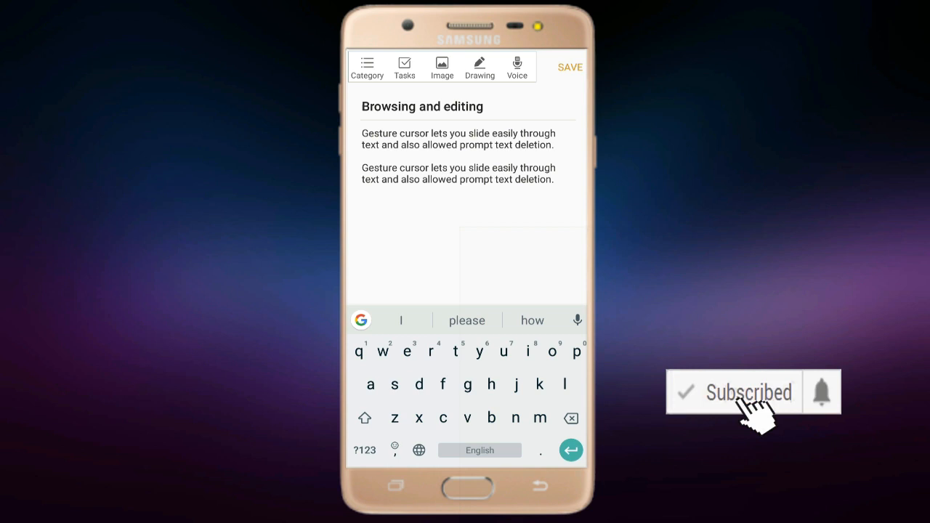
mouse_move(828, 407)
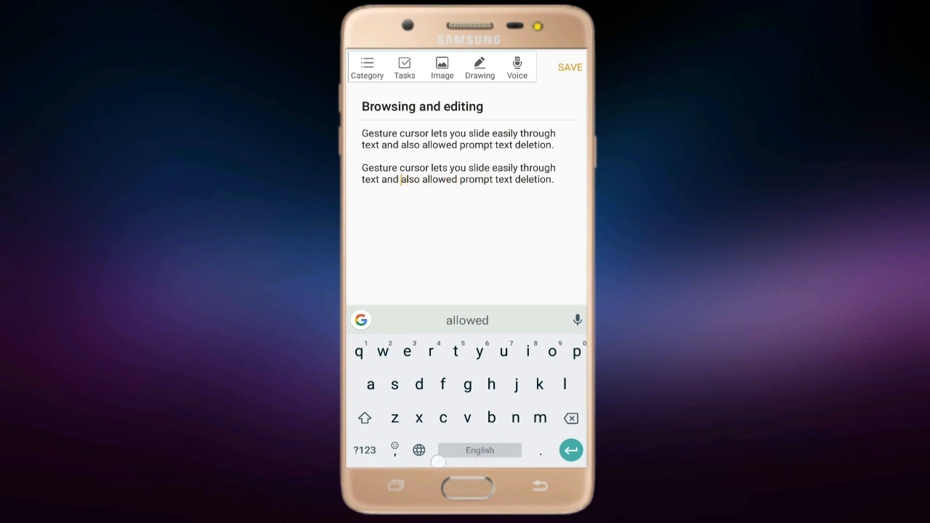
left_click(553, 179)
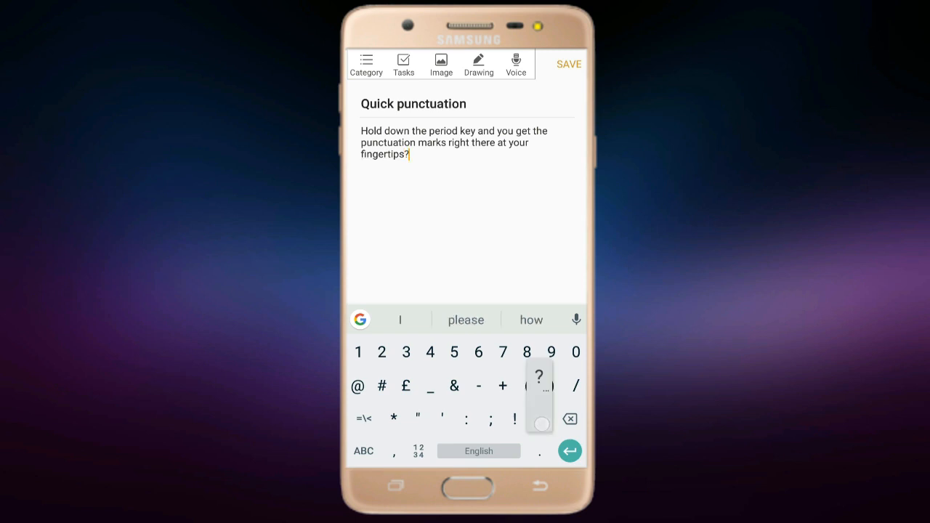
Add a symbol after 'fingertips' and complete the word 'type'
left_click(357, 386)
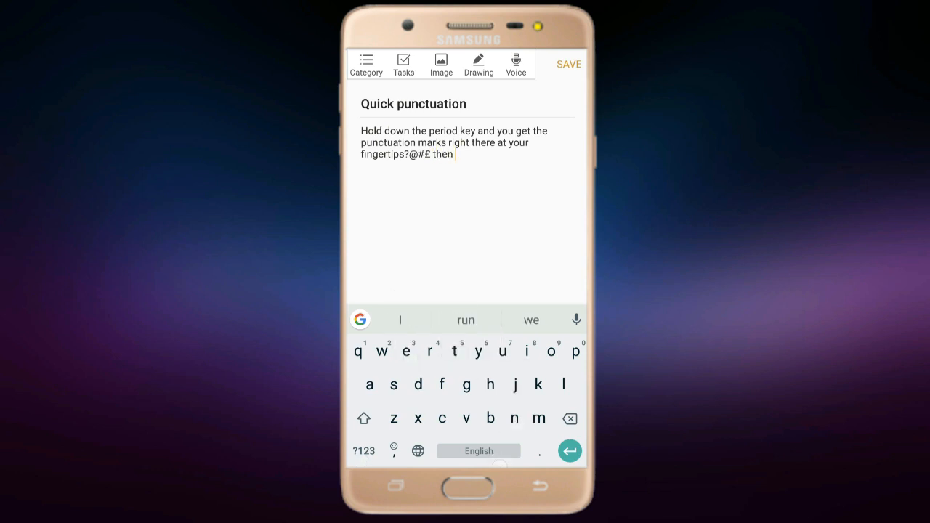
type("typ")
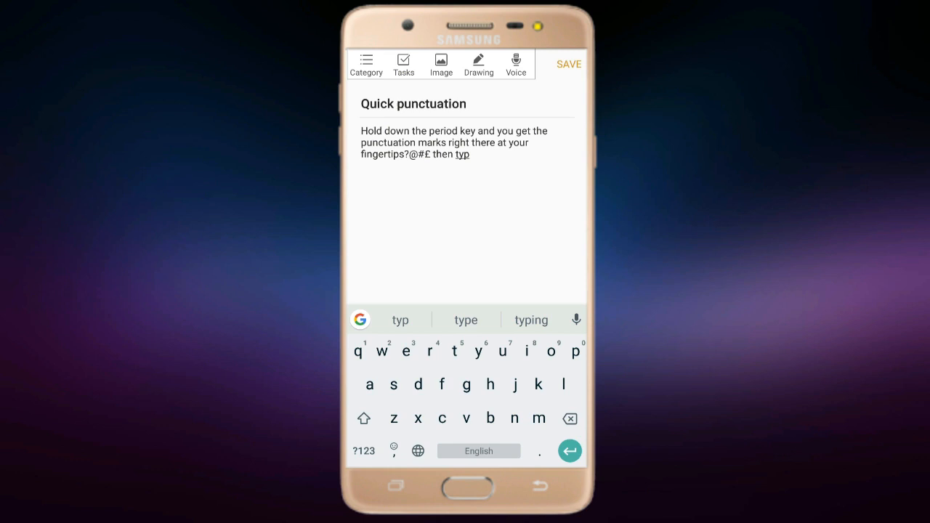
left_click(465, 319)
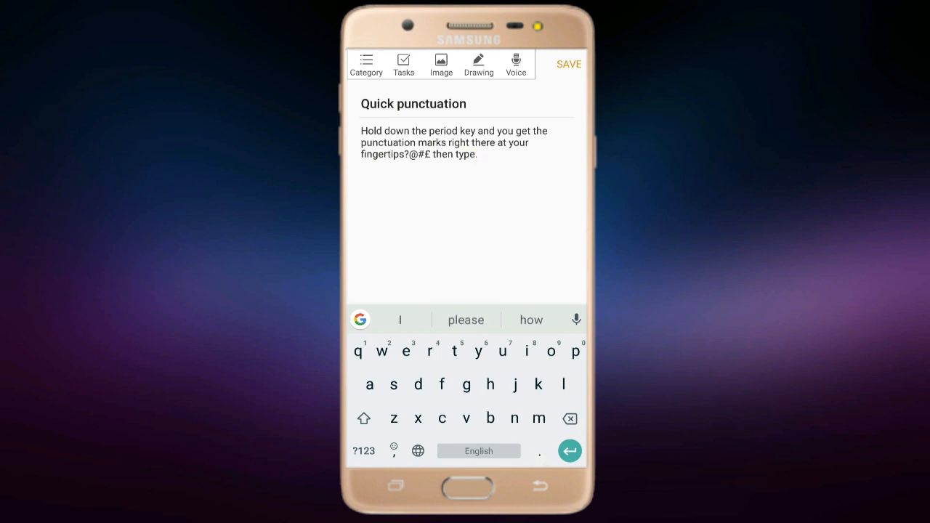
Start a new line reading '@#type' using the punctuation keys
left_click(539, 451)
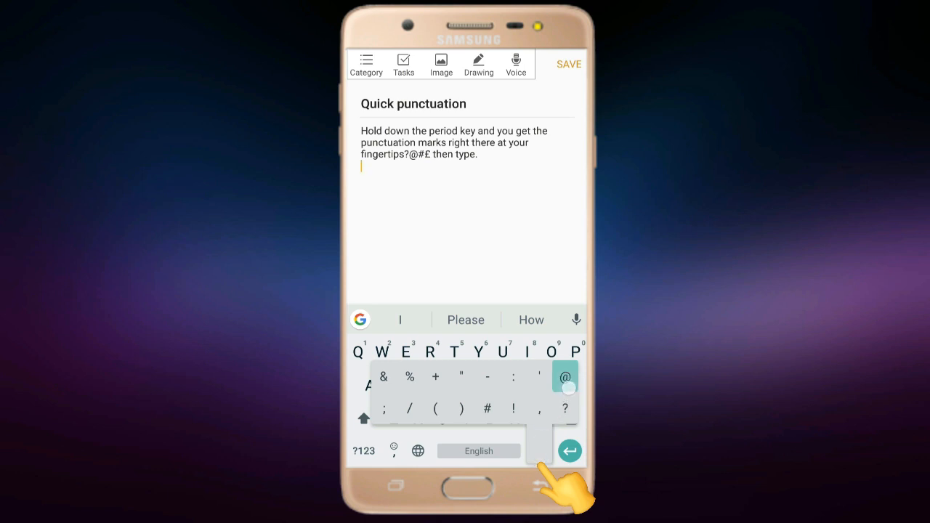
left_click(565, 377)
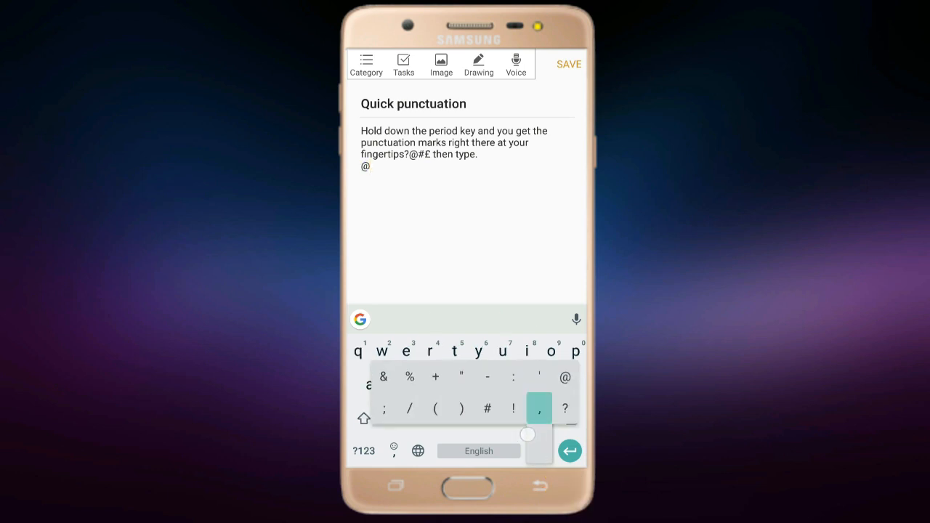
left_click(488, 408)
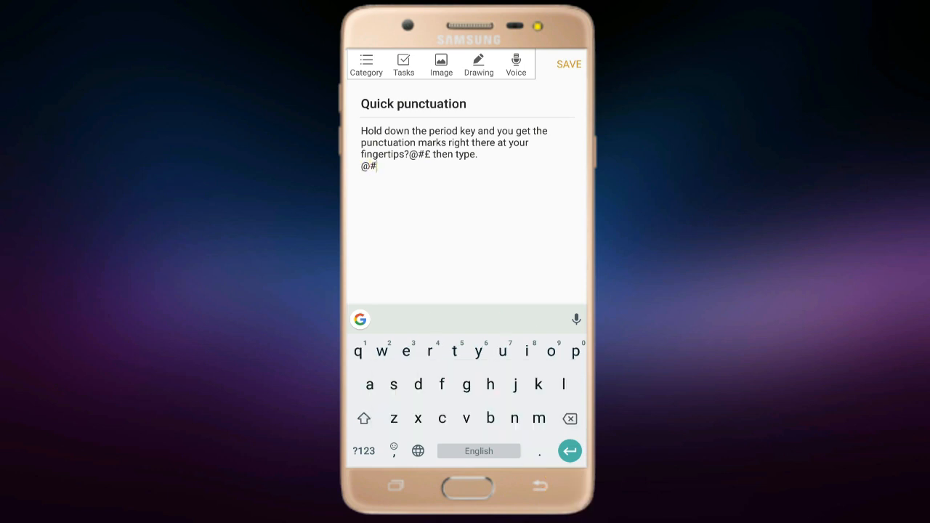
type("type")
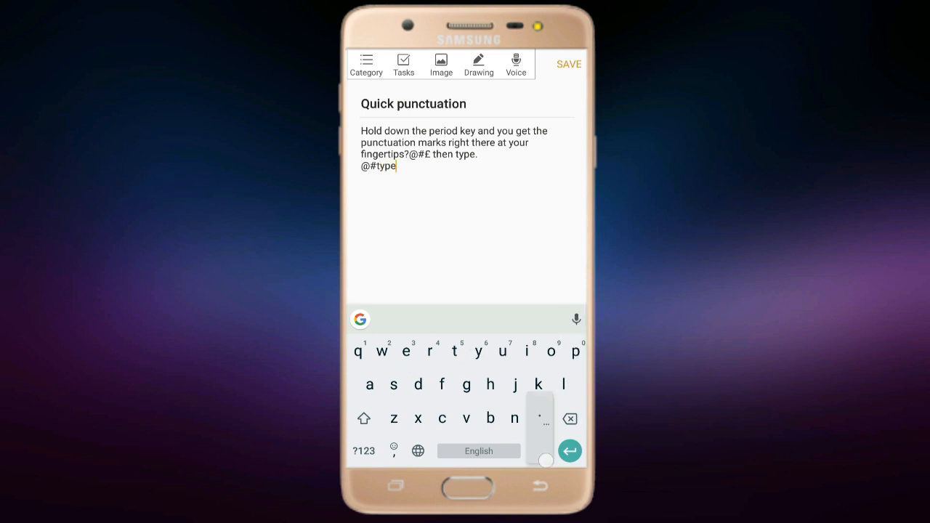
type("@")
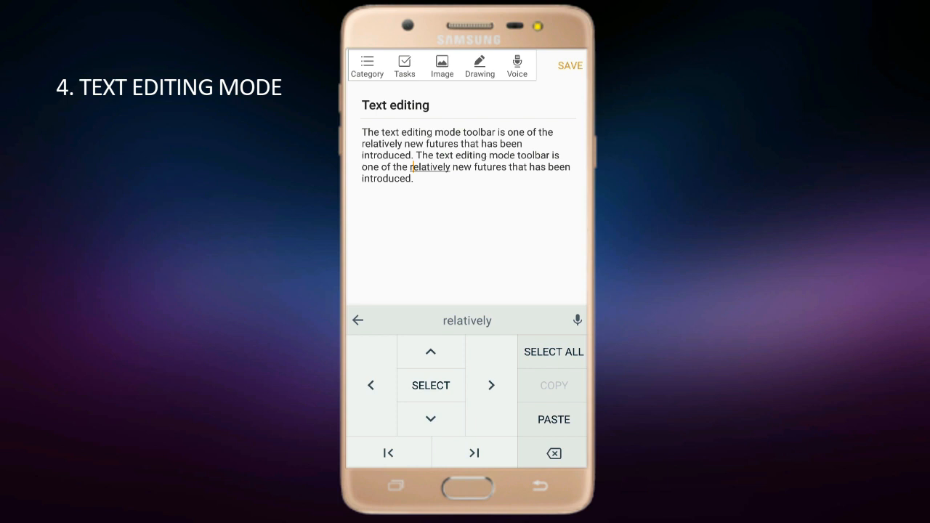
Select all of the Text editing paragraph, copy it, and paste a third copy
left_click(431, 385)
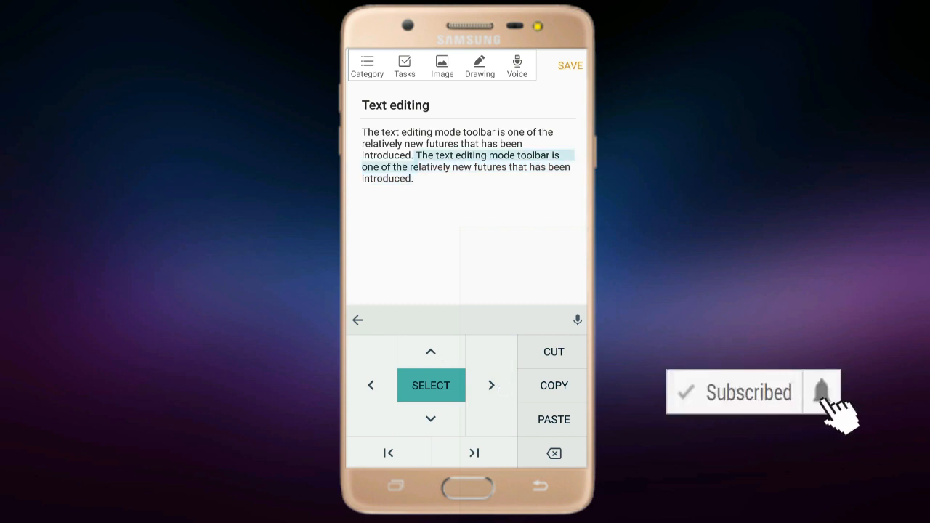
left_click(491, 385)
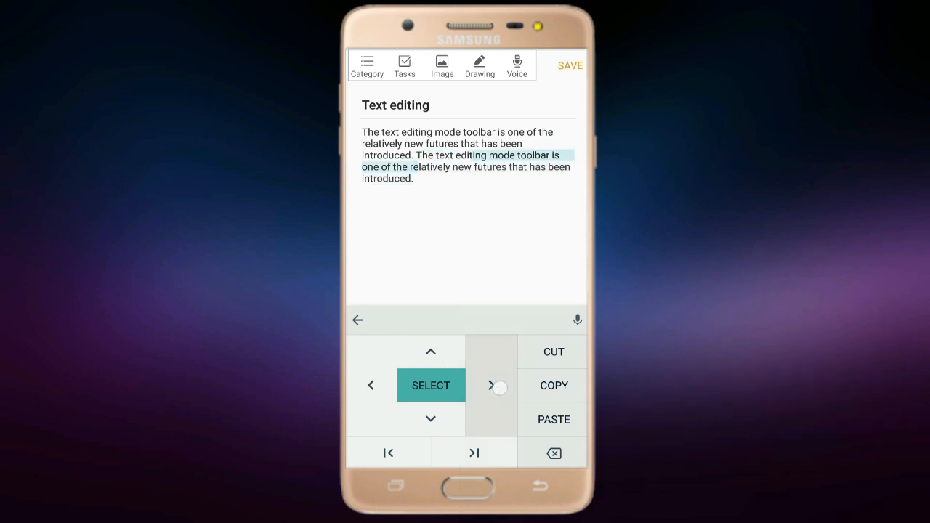
left_click(491, 385)
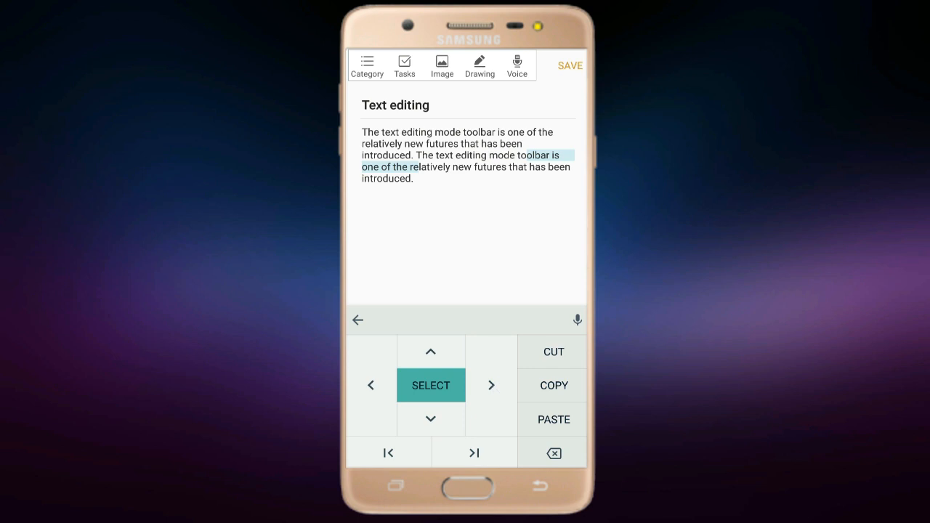
left_click(358, 320)
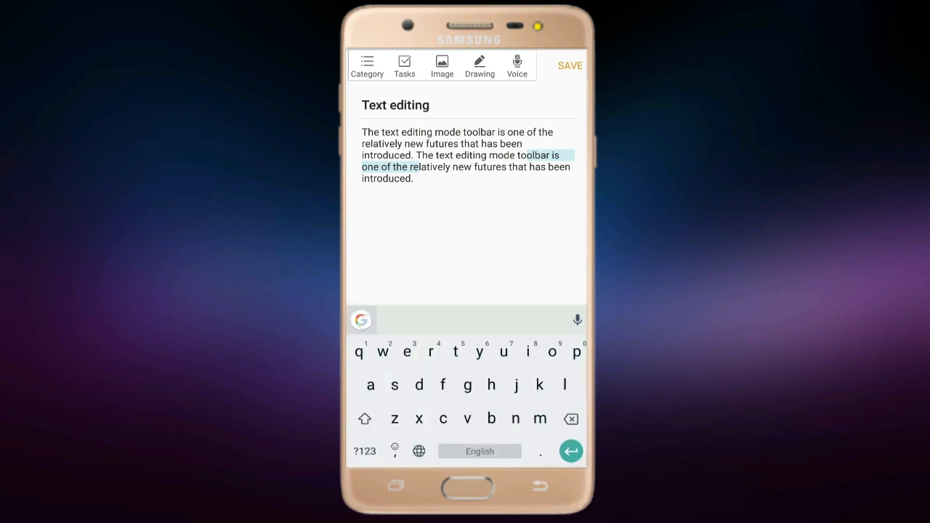
left_click(361, 320)
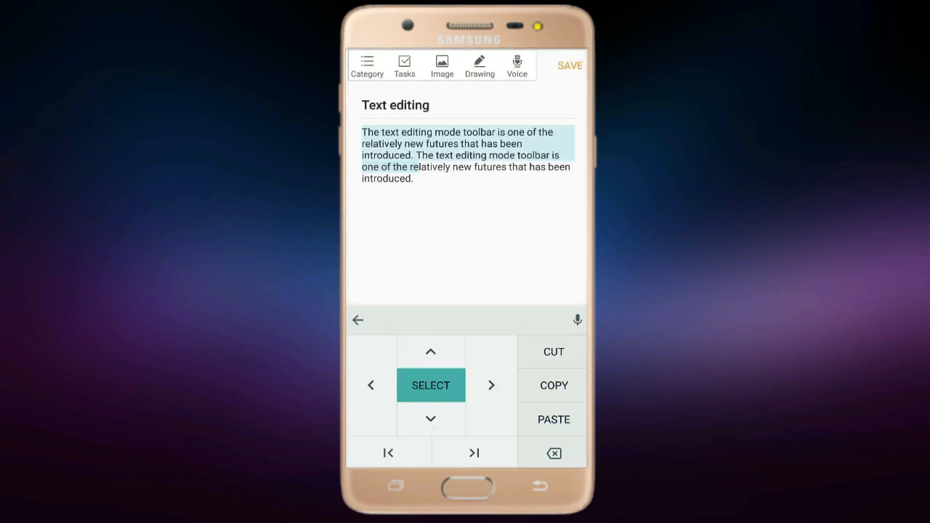
left_click(430, 385)
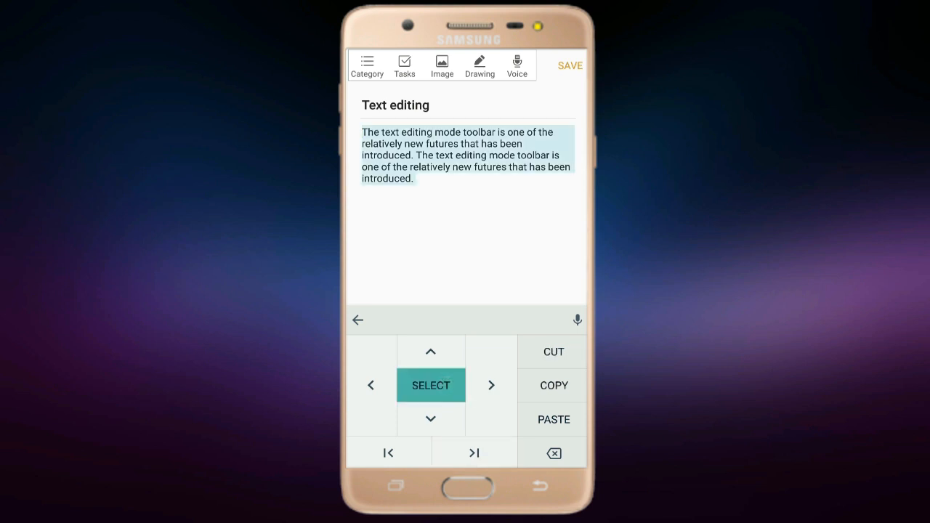
left_click(552, 385)
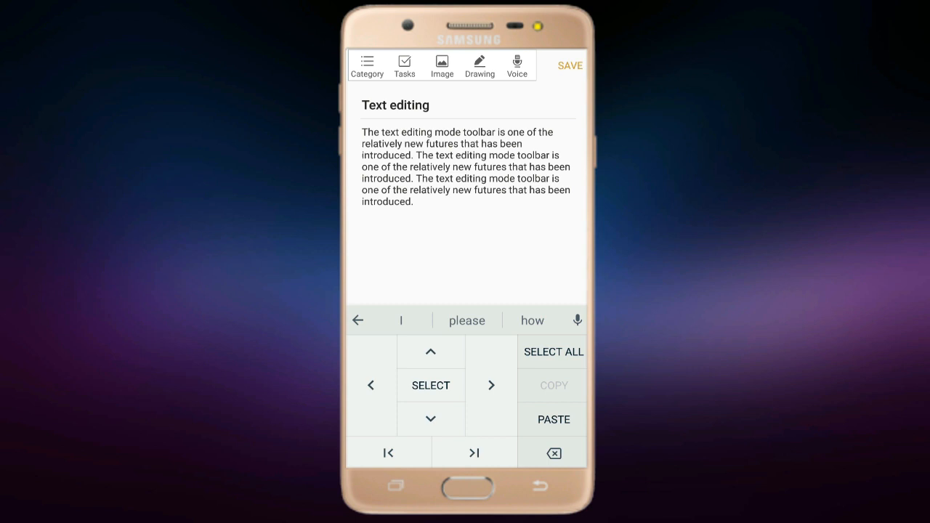
left_click(552, 419)
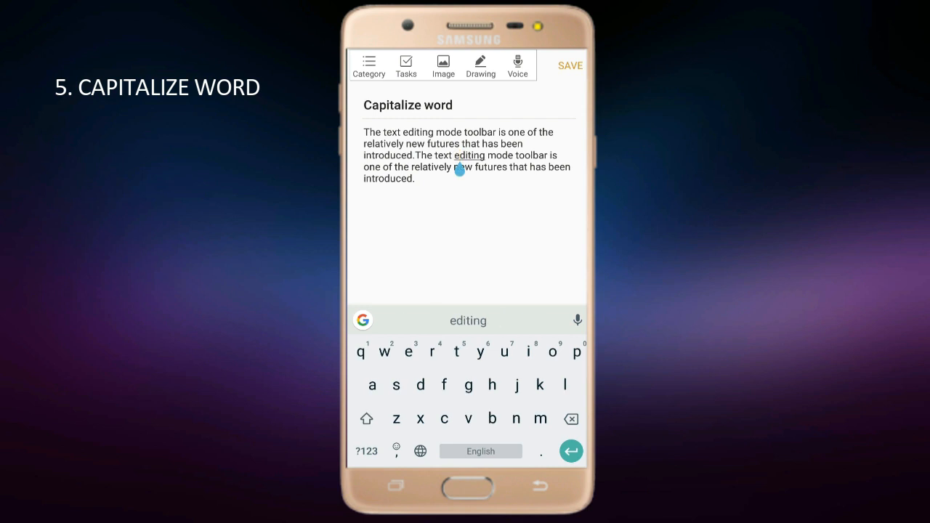
Toggle the selected 'editing mode' to all capitals with Shift, then back to lower case
left_click(366, 418)
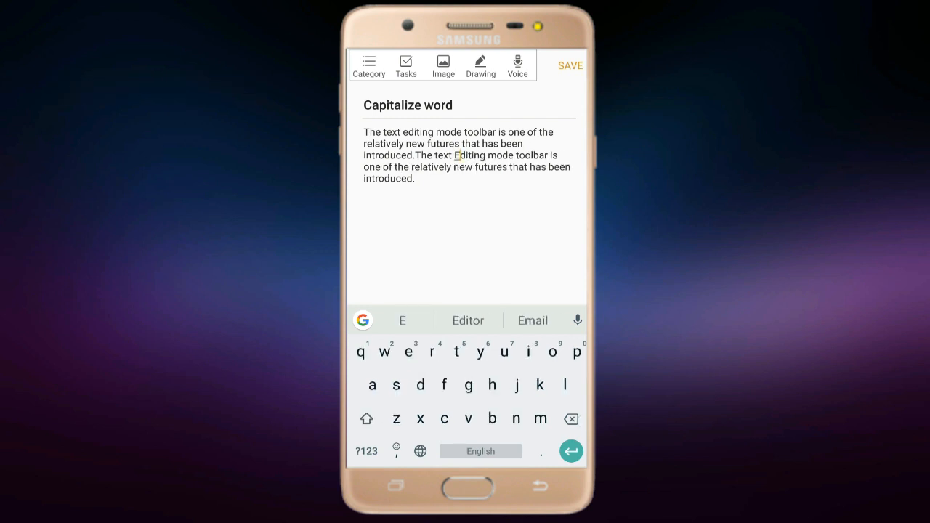
left_click(506, 155)
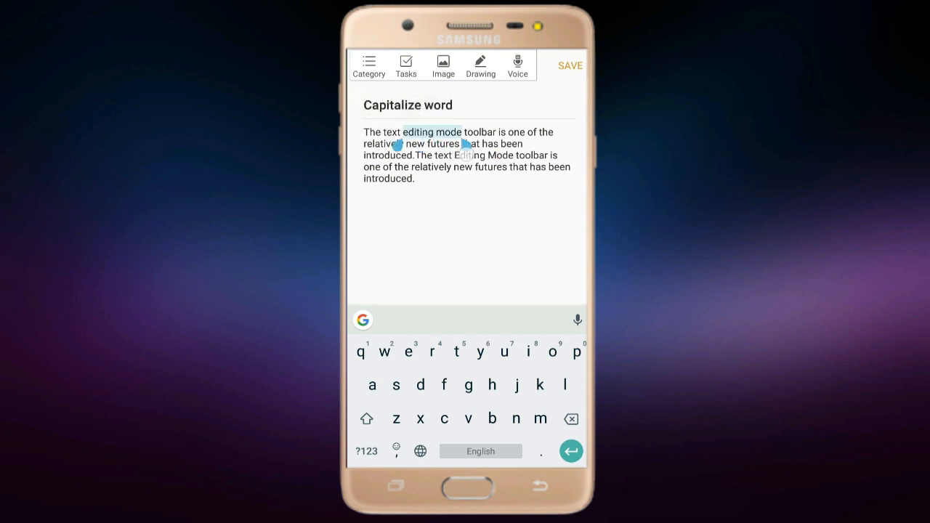
left_click(366, 418)
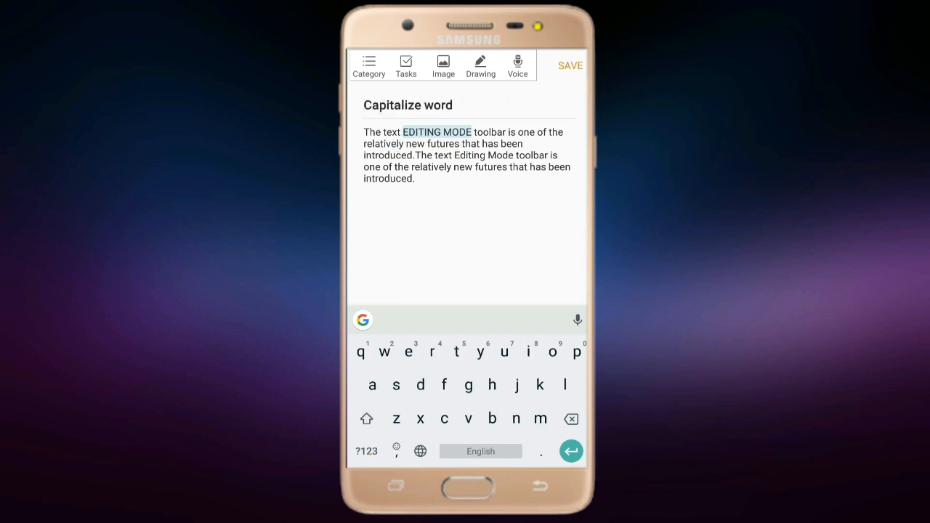
left_click(366, 419)
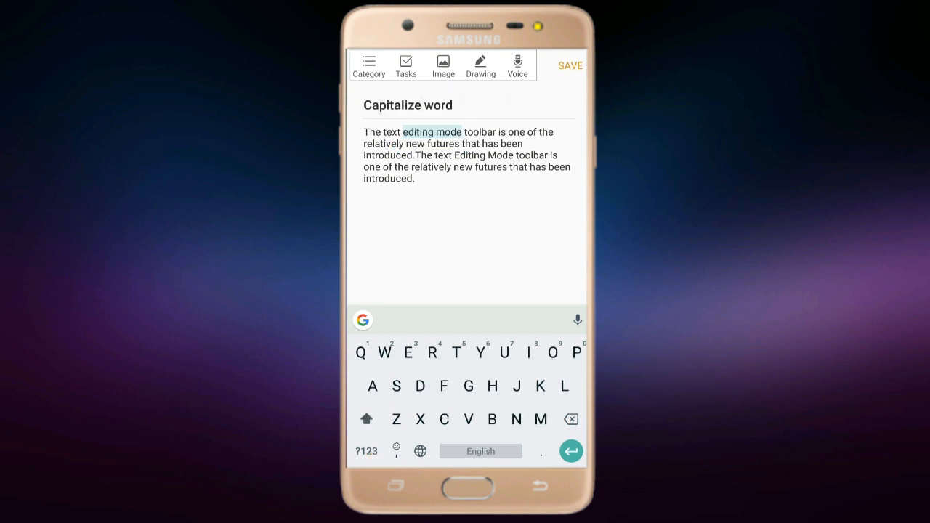
left_click(367, 419)
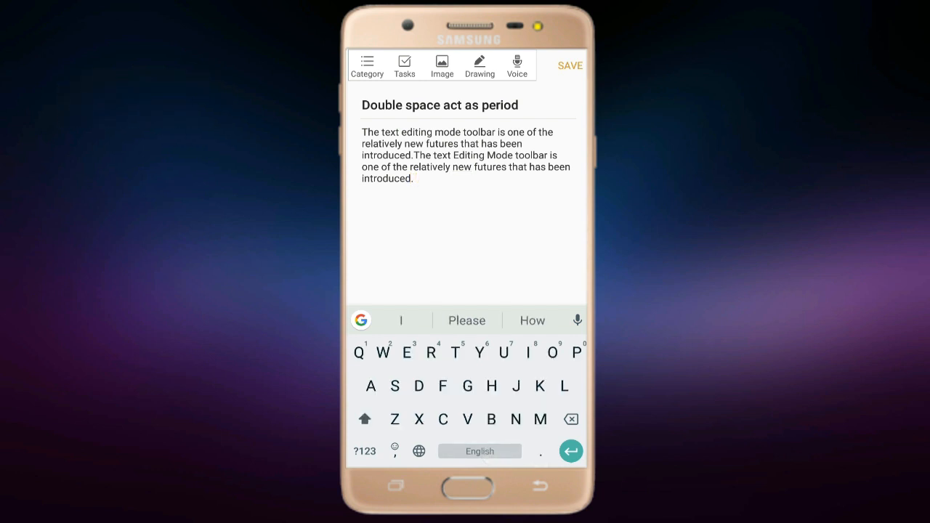
Type 'Type.' using the double-space full stop, then begin the word 'Com'
type("Type.")
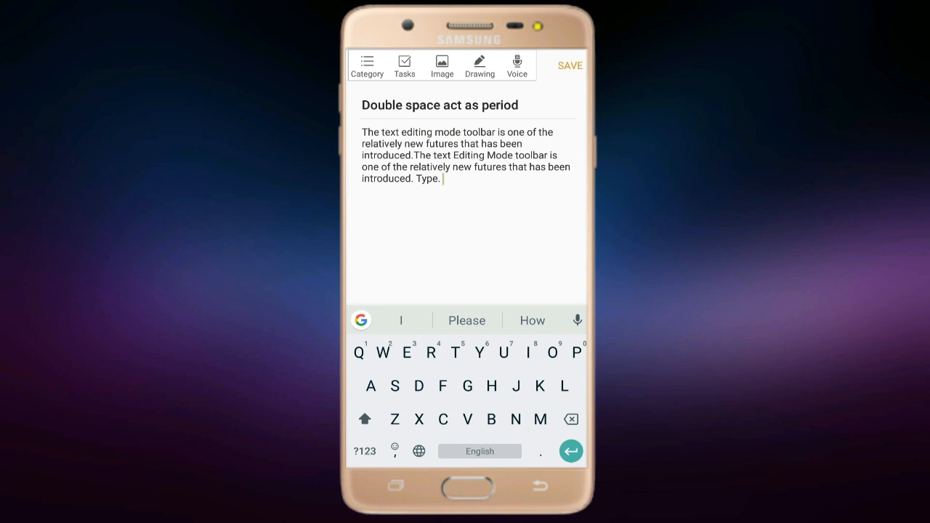
type("Com")
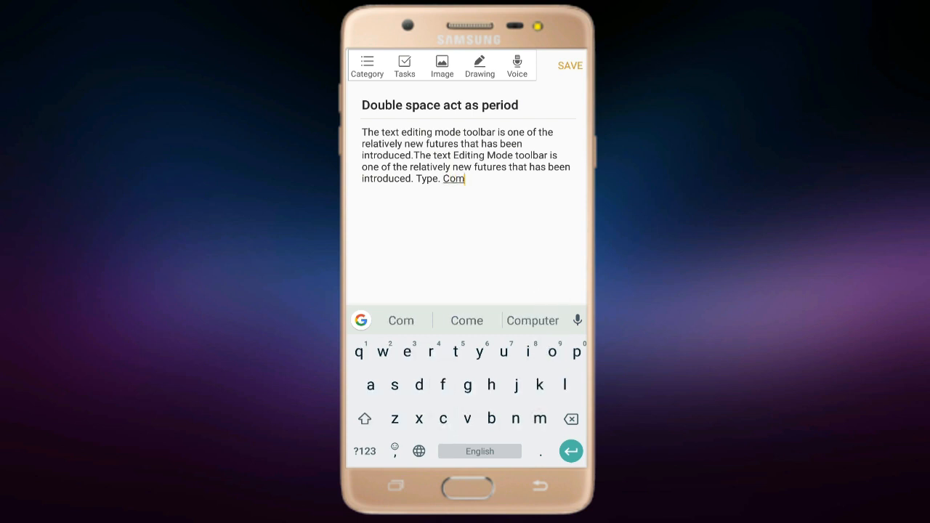
left_click(466, 321)
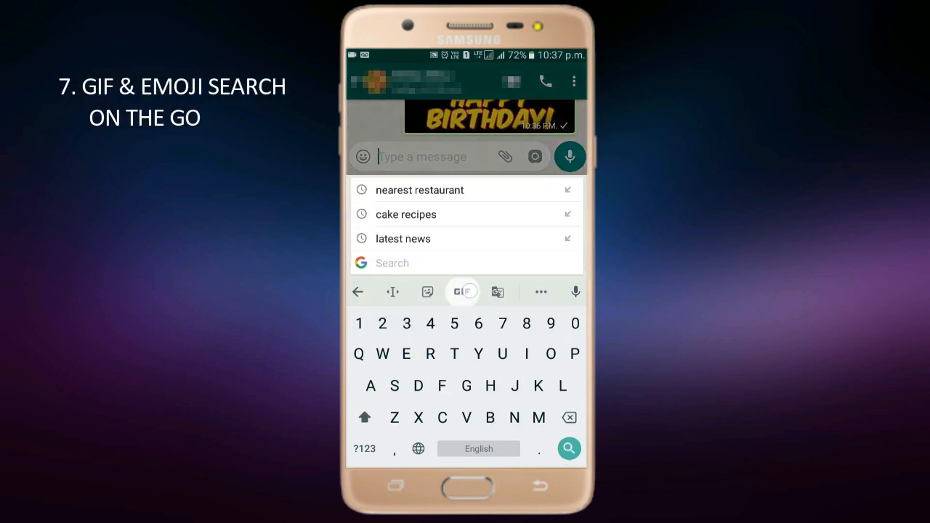
Search GIFs for 'happy birthday' and send the Pusheen cat GIF to the chat
left_click(463, 292)
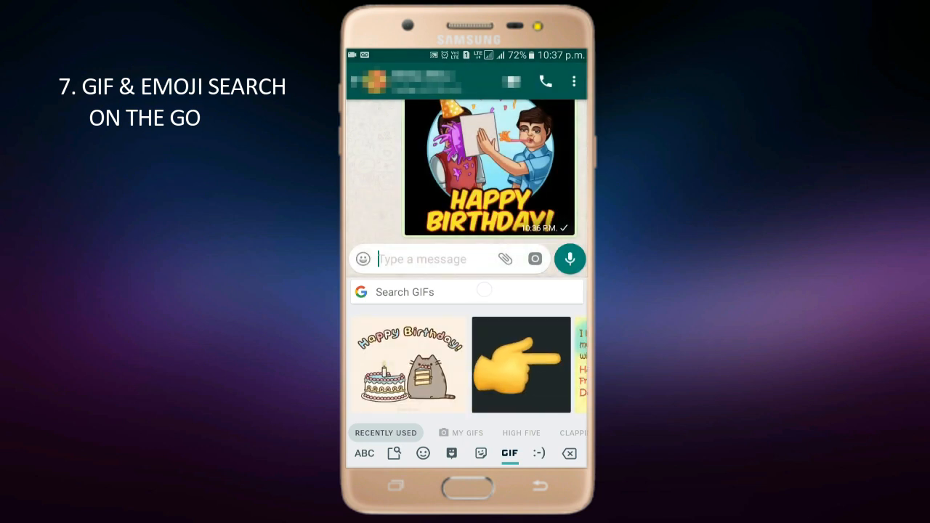
left_click(465, 292)
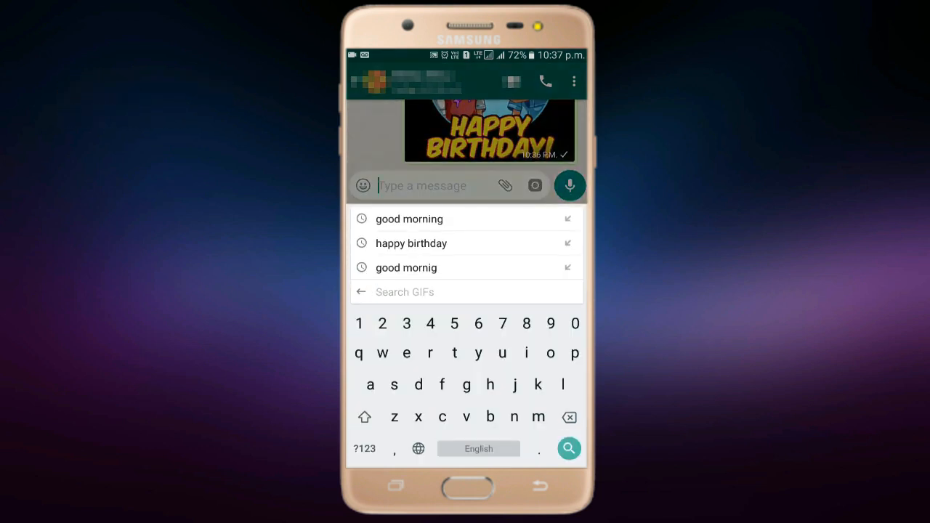
left_click(411, 243)
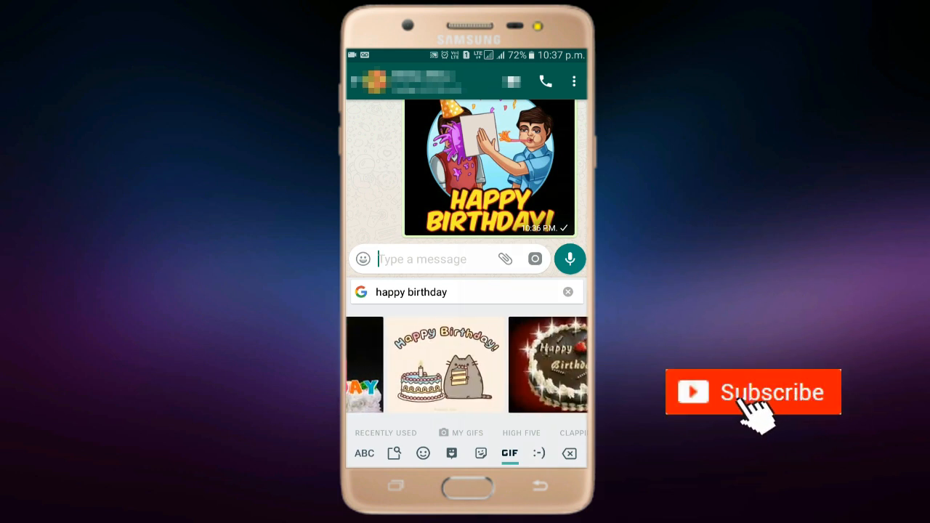
left_click(753, 392)
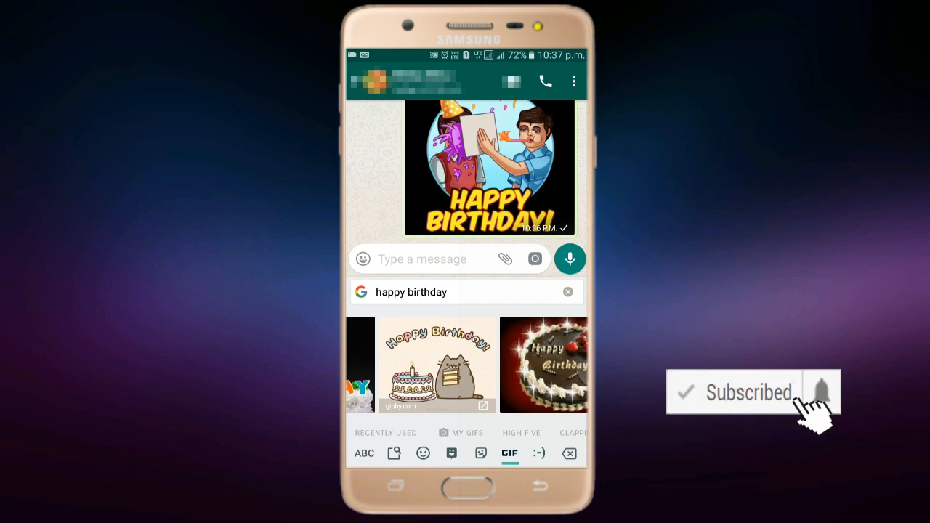
left_click(433, 363)
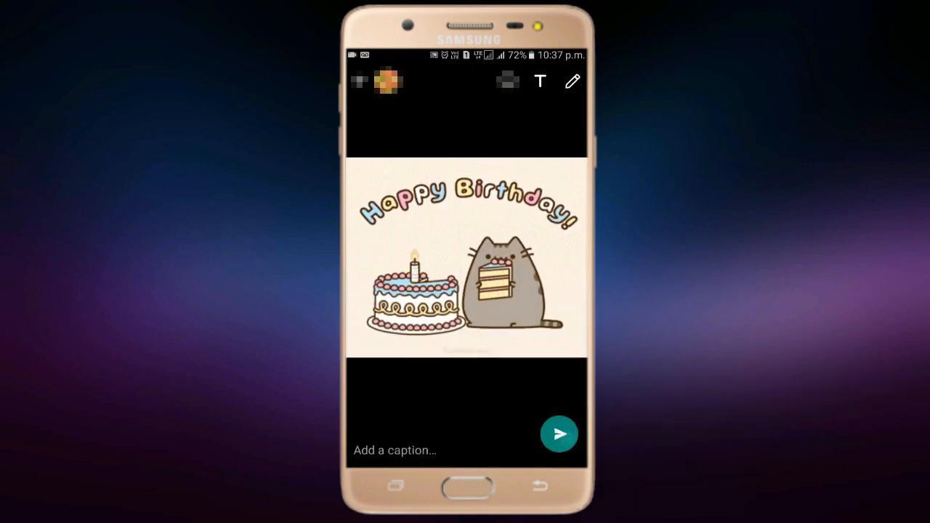
left_click(560, 434)
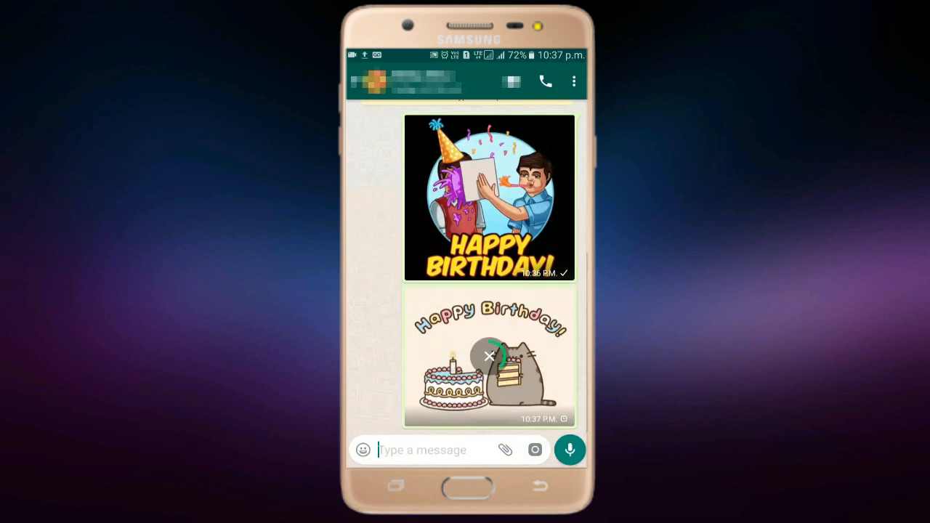
Search stickers for 'good morning' and send a sticker to the chat
left_click(429, 449)
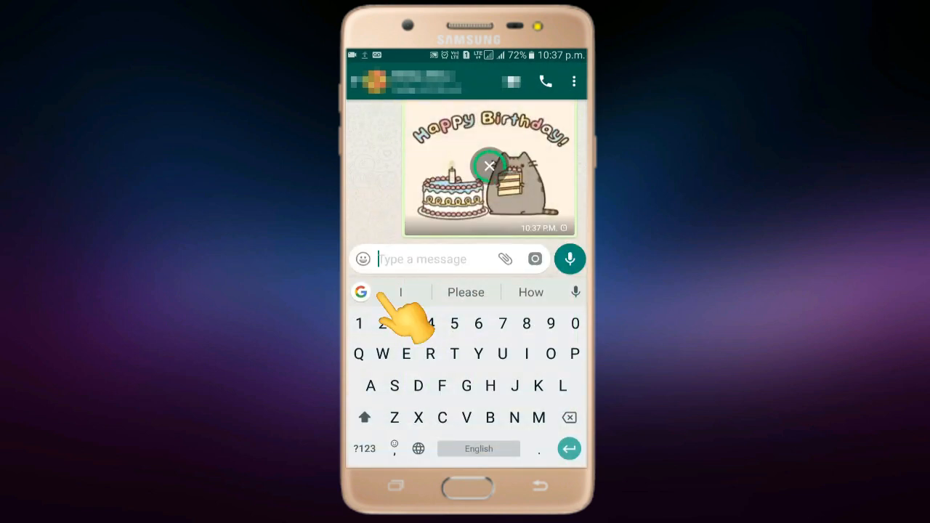
left_click(360, 292)
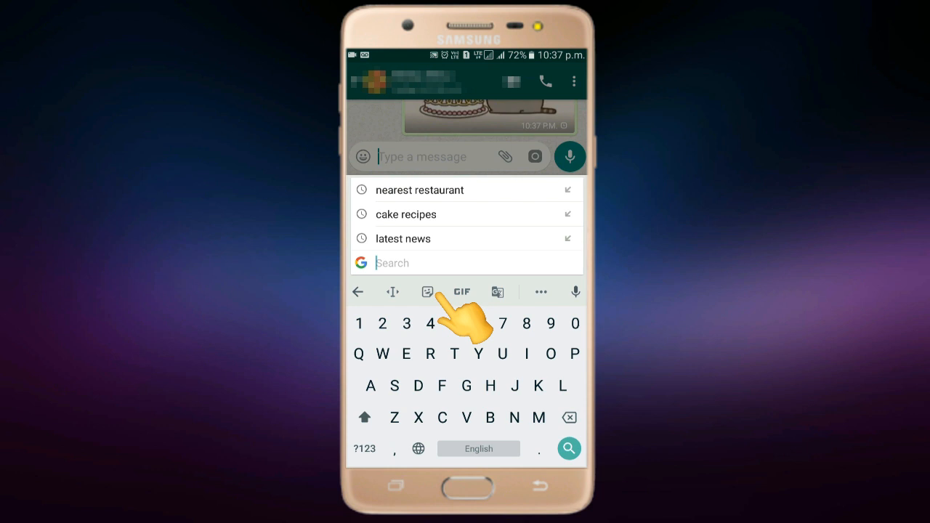
left_click(427, 292)
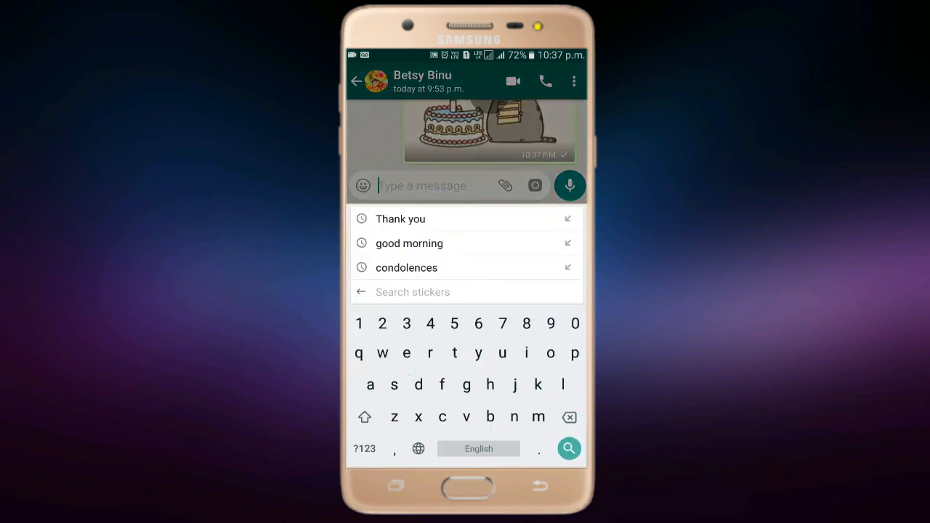
left_click(409, 242)
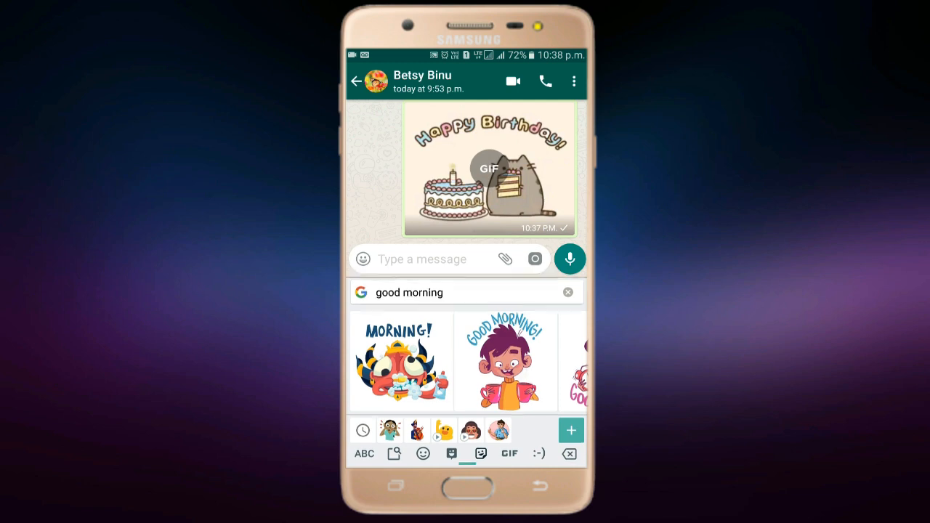
left_click(505, 361)
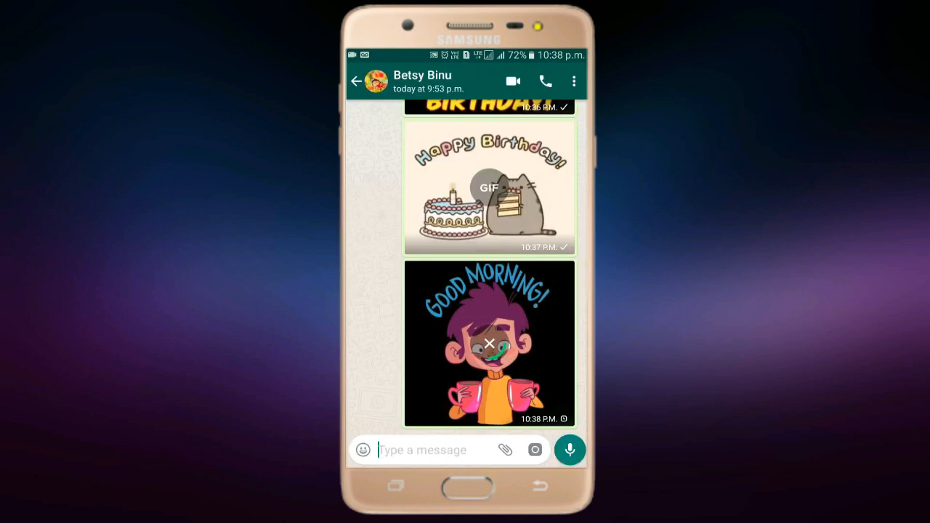
left_click(424, 450)
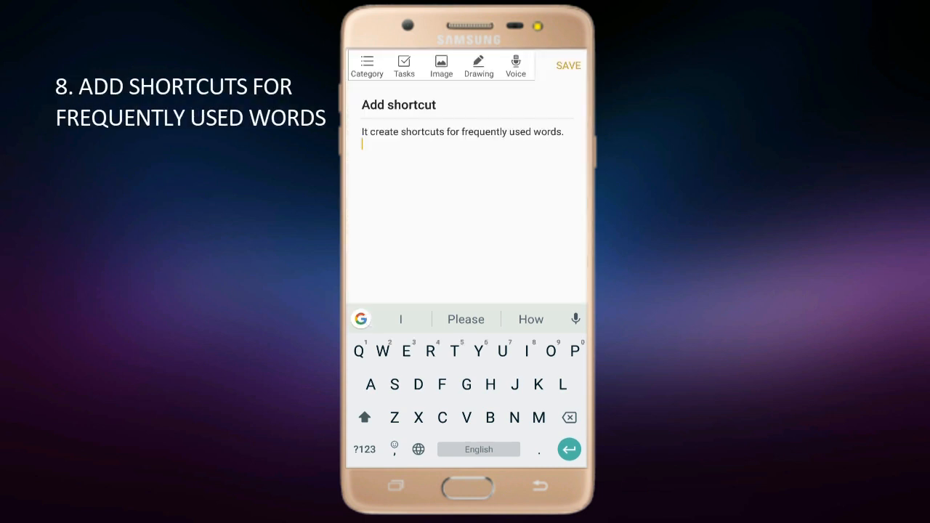
Expand 'Yt' into YouTube, try and delete the 'ph' number shortcut, then redo 'Yt'
type("t")
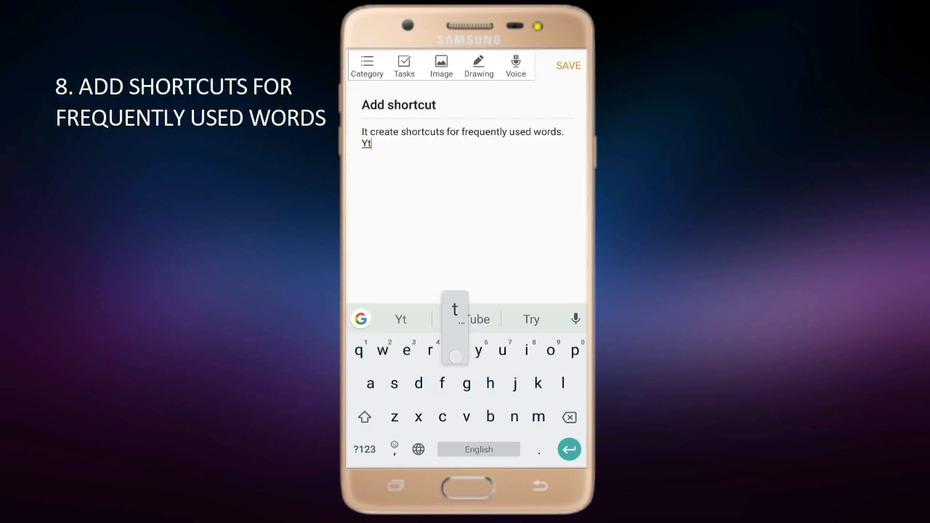
left_click(478, 319)
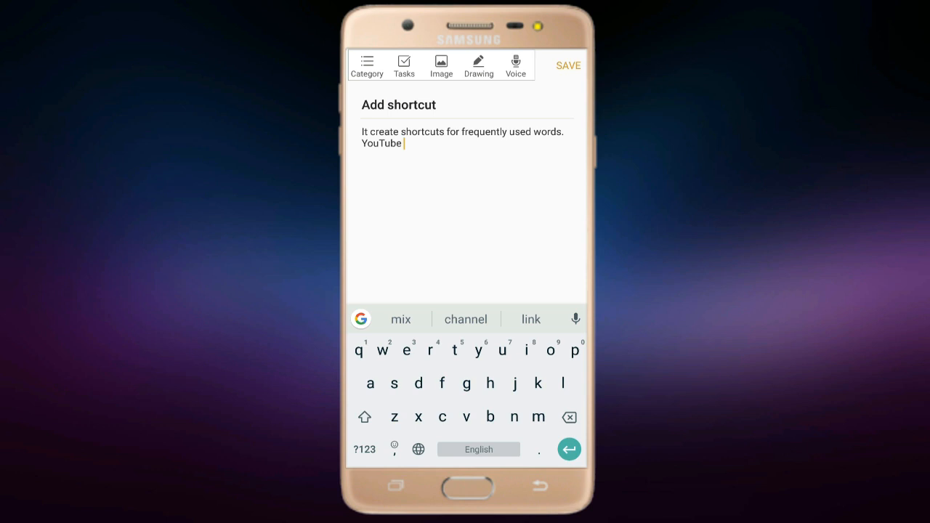
type("ph")
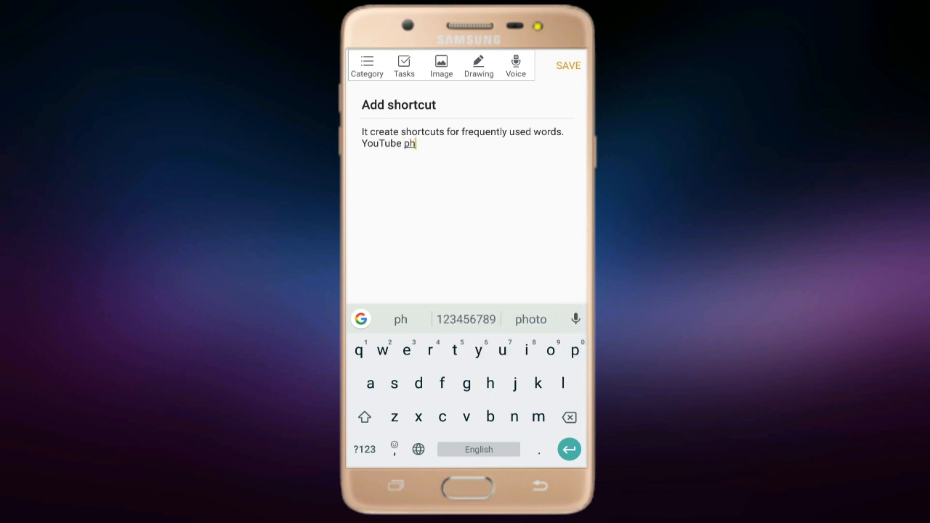
left_click(465, 319)
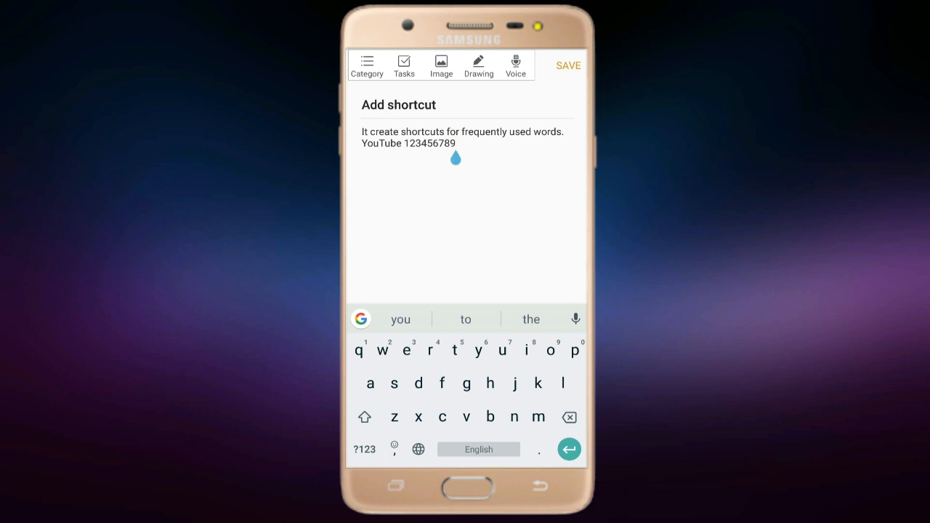
left_click(365, 416)
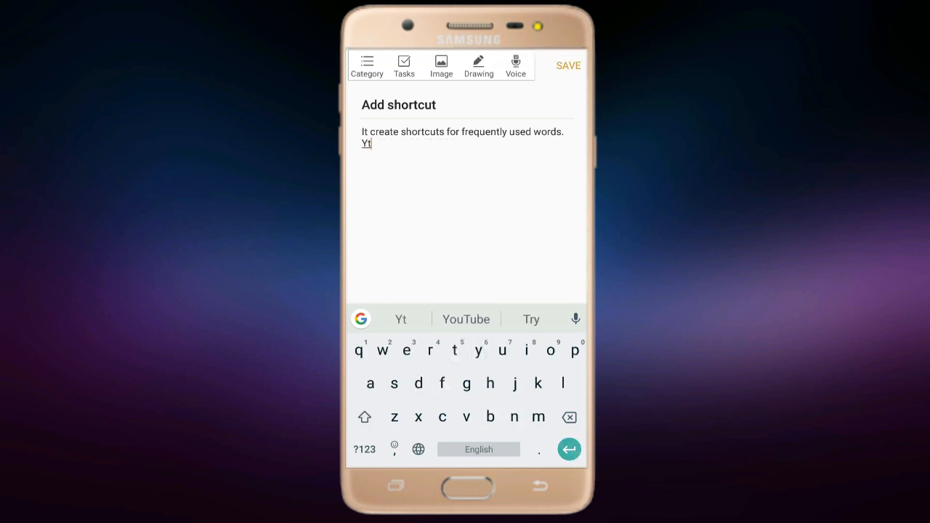
left_click(465, 319)
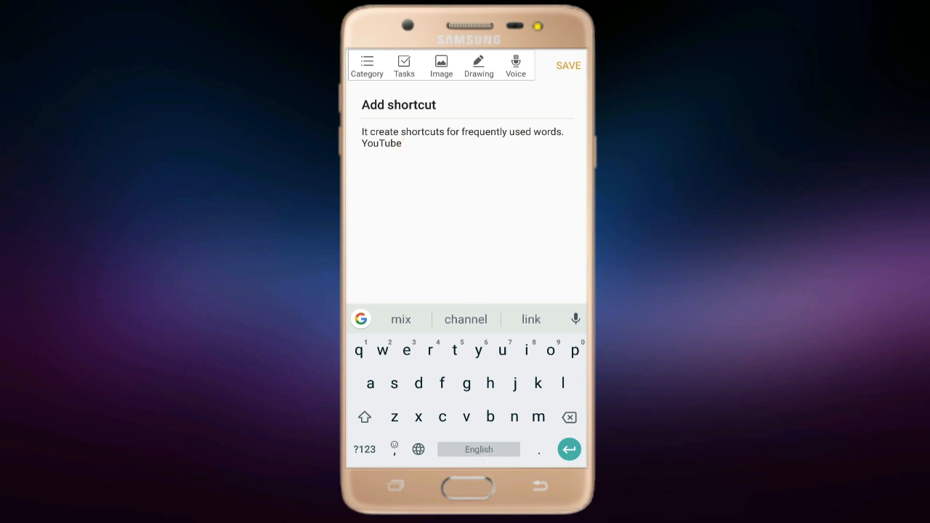
type("ph")
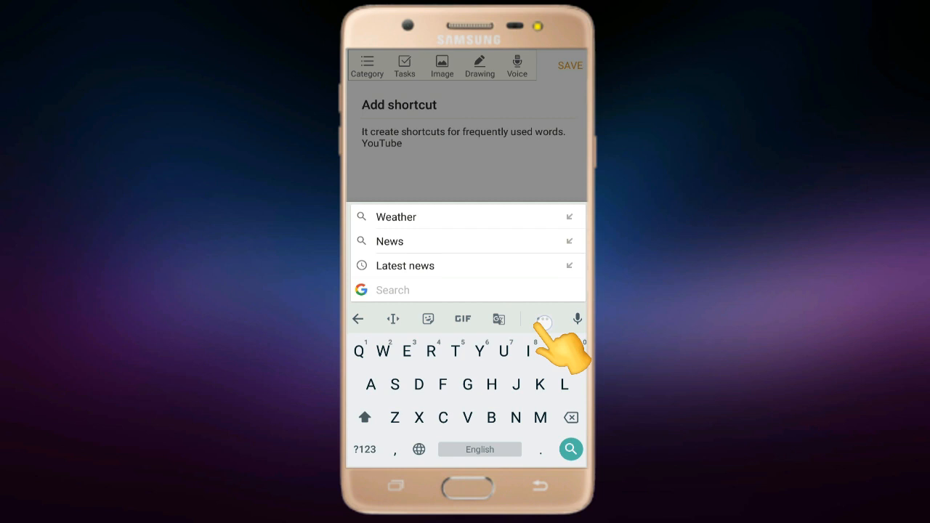
View the English (United Kingdom) personal dictionary showing YouTube with shortcut yt, then return
left_click(543, 319)
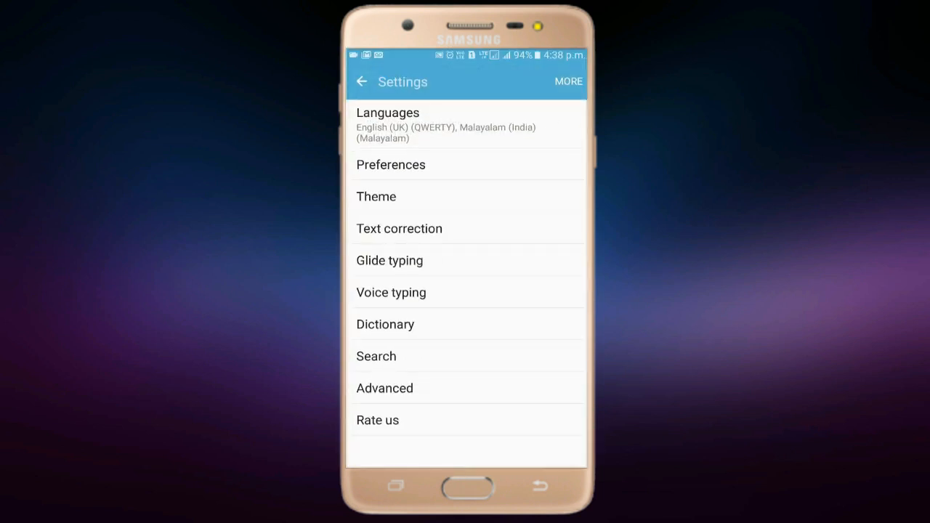
left_click(385, 324)
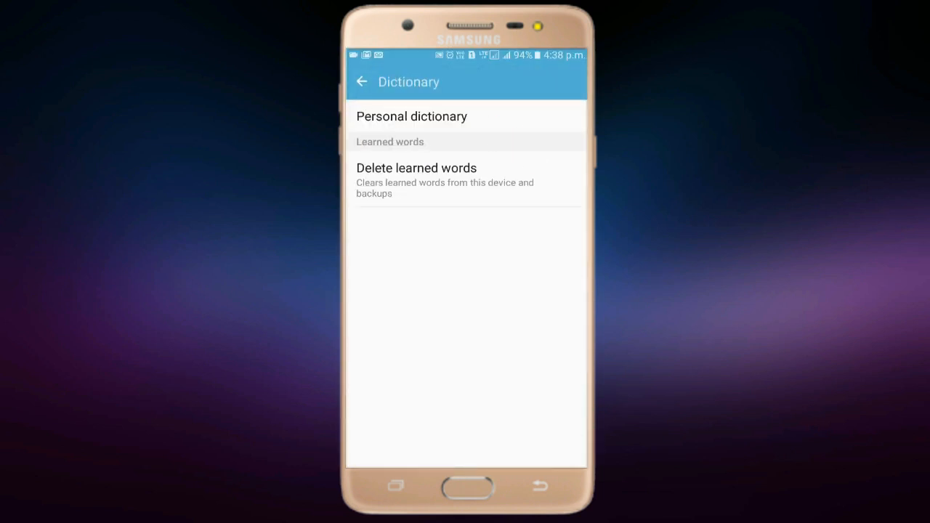
left_click(411, 116)
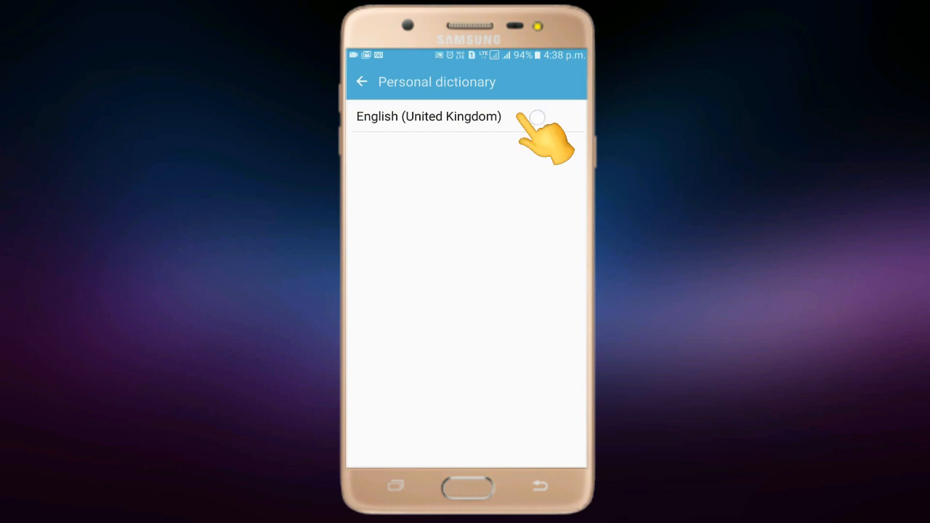
left_click(428, 116)
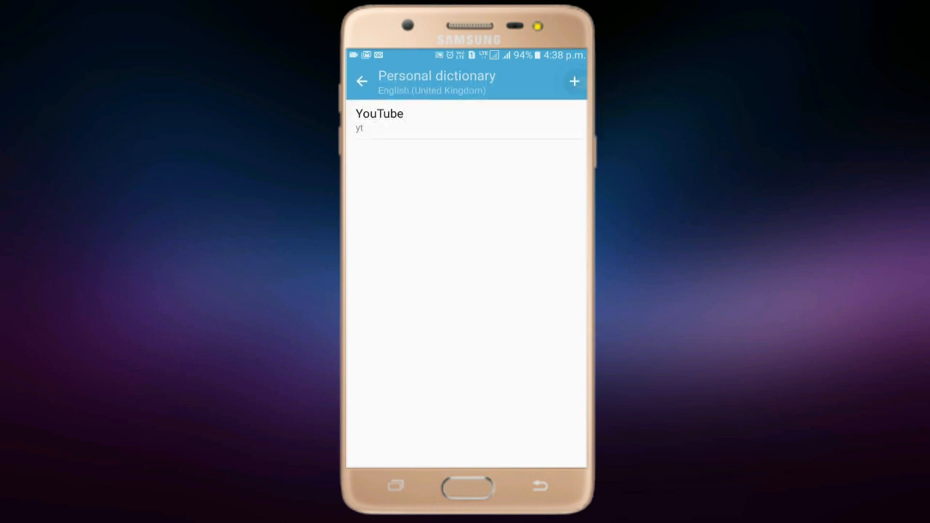
left_click(574, 81)
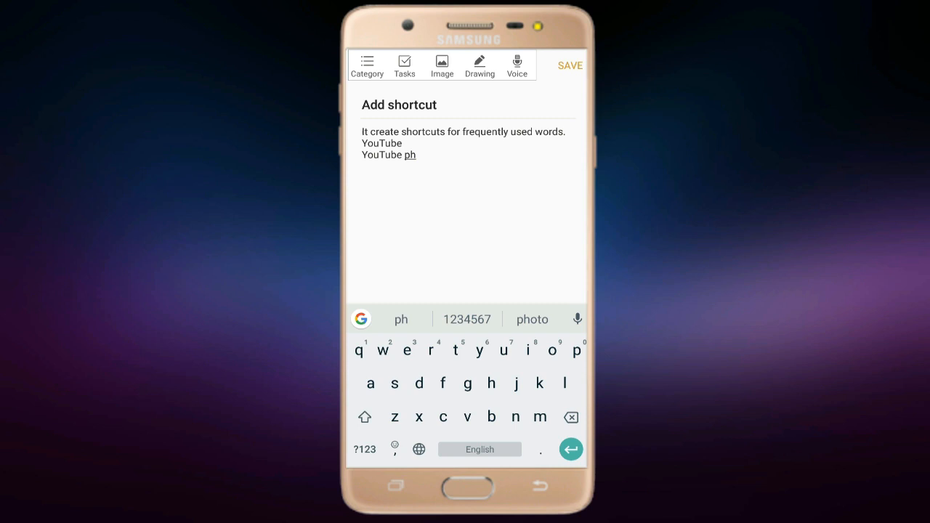
left_click(467, 319)
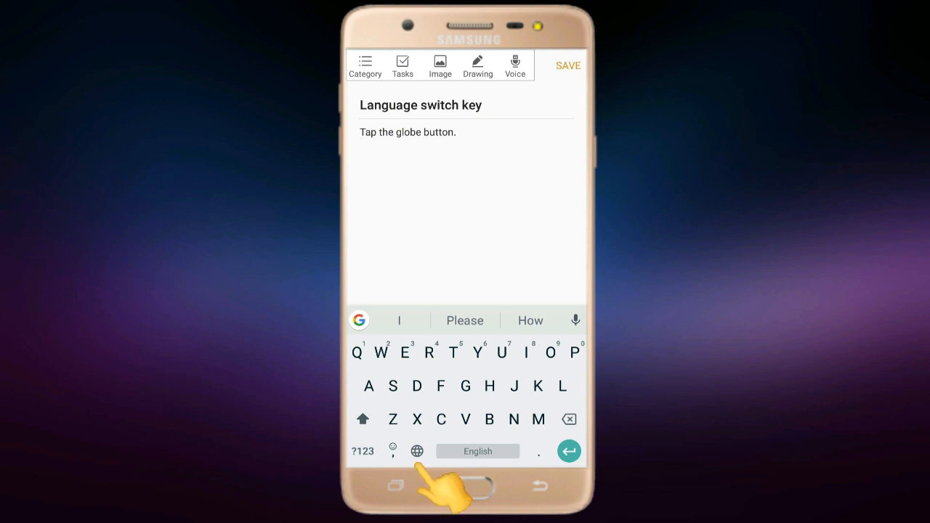
Cycle the globe key from English to Malayalam and back to the English QWERTY layout
left_click(416, 450)
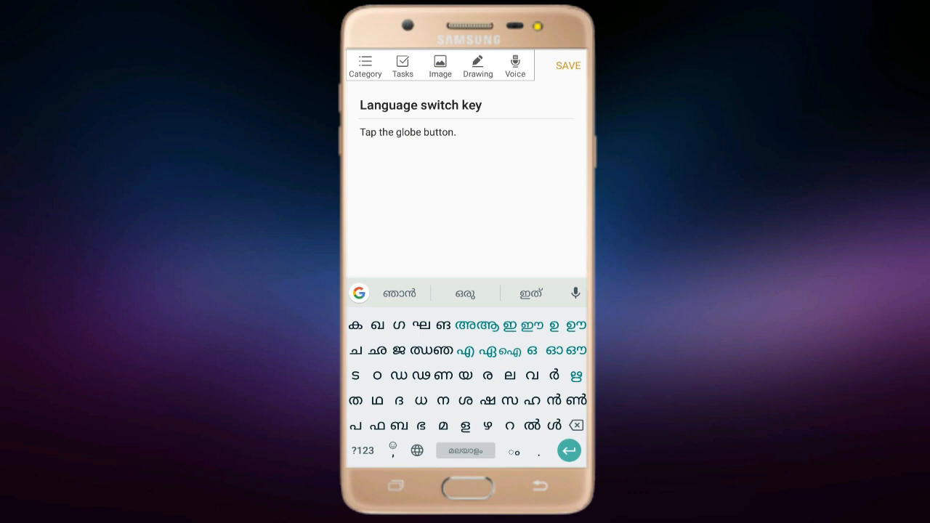
left_click(417, 450)
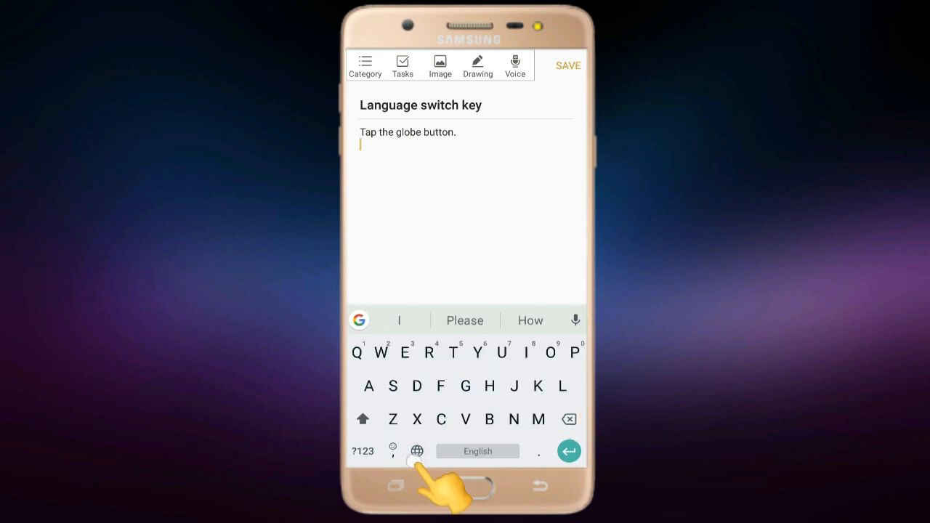
left_click(416, 451)
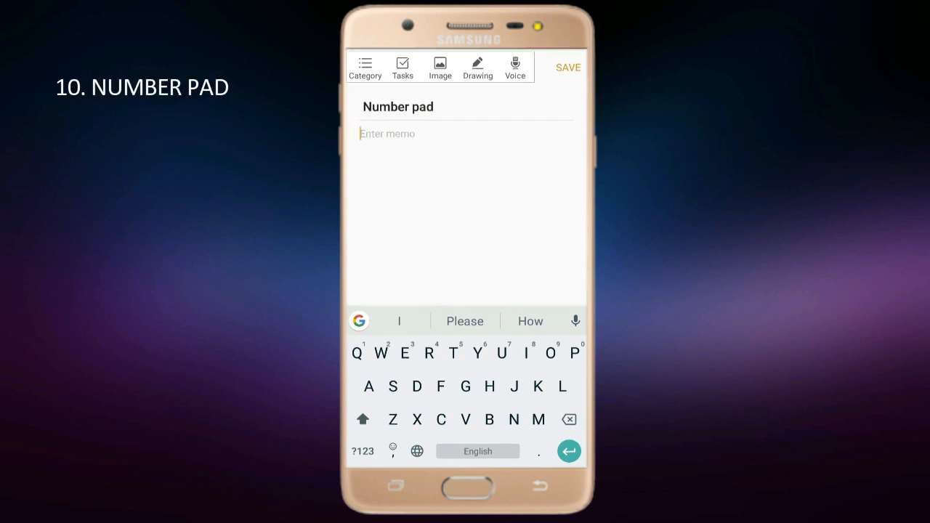
Open the number pad via ?123 and 1234 to enter 22345 in the memo
left_click(363, 451)
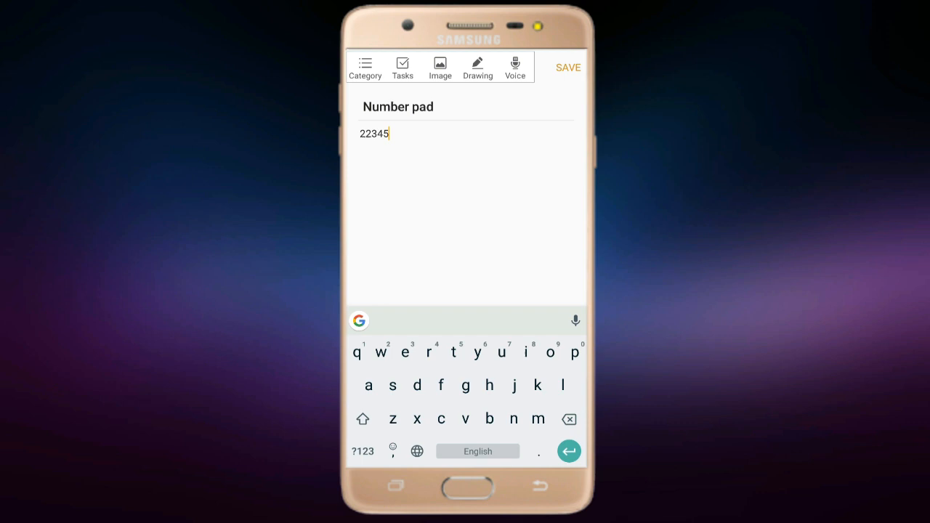
left_click(363, 451)
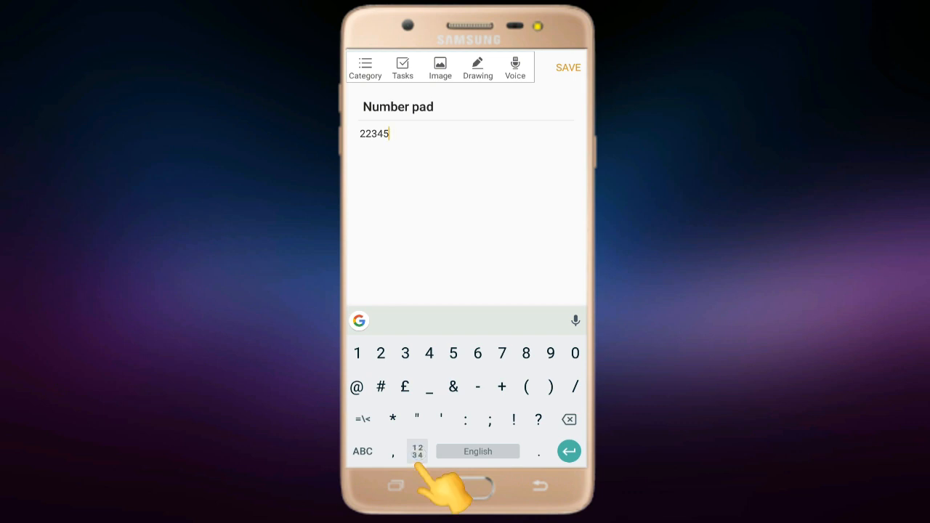
left_click(417, 451)
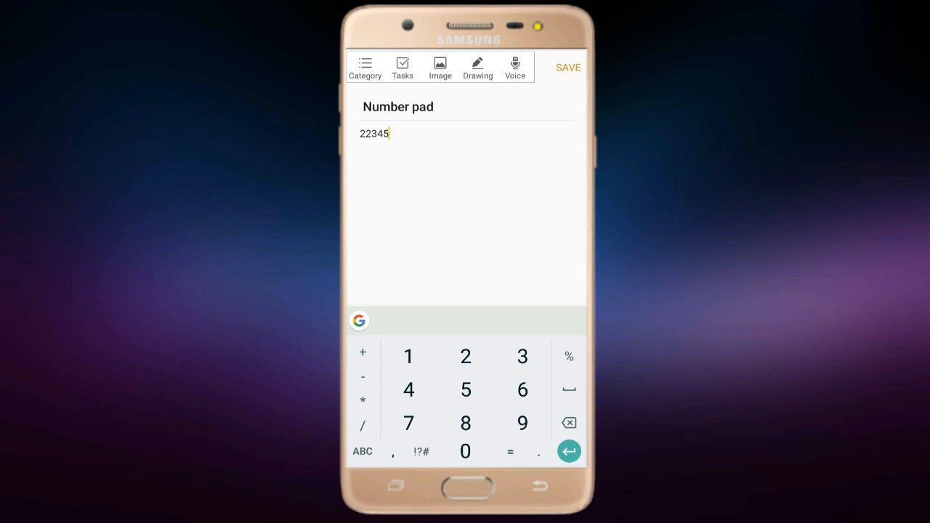
left_click(522, 357)
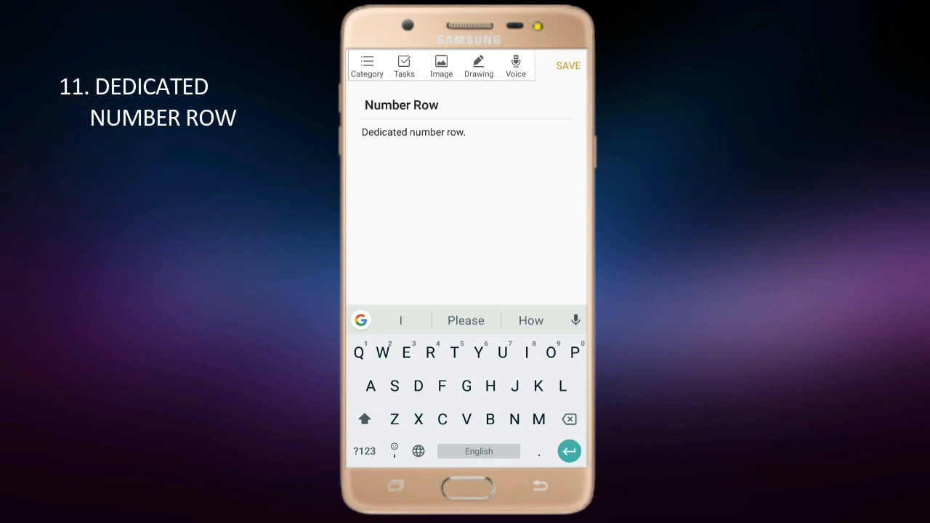
Type 12344 from the symbols keyboard under 'Dedicated number row.', then return to letters
left_click(364, 450)
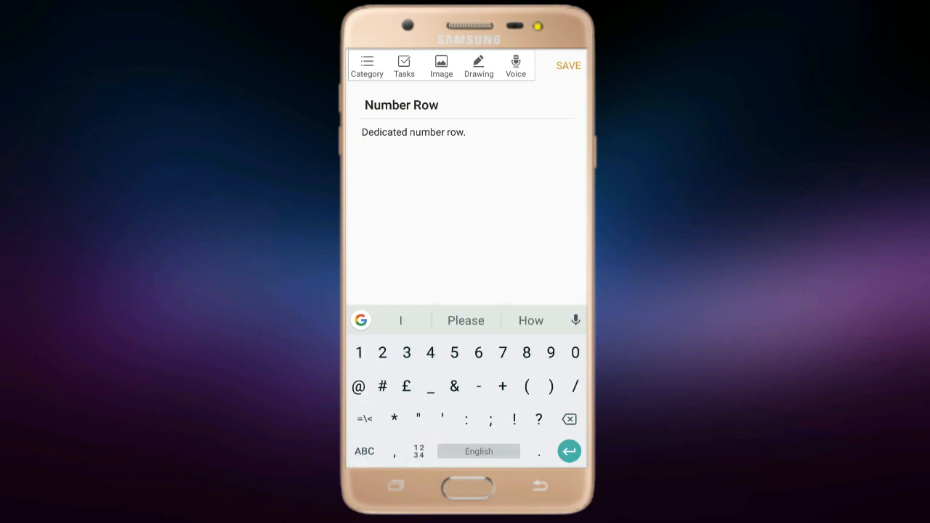
left_click(358, 352)
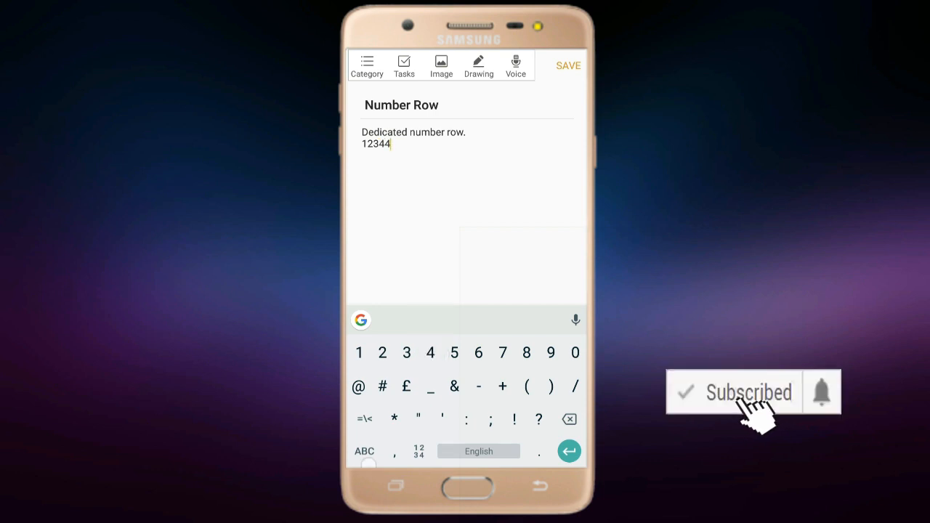
left_click(364, 451)
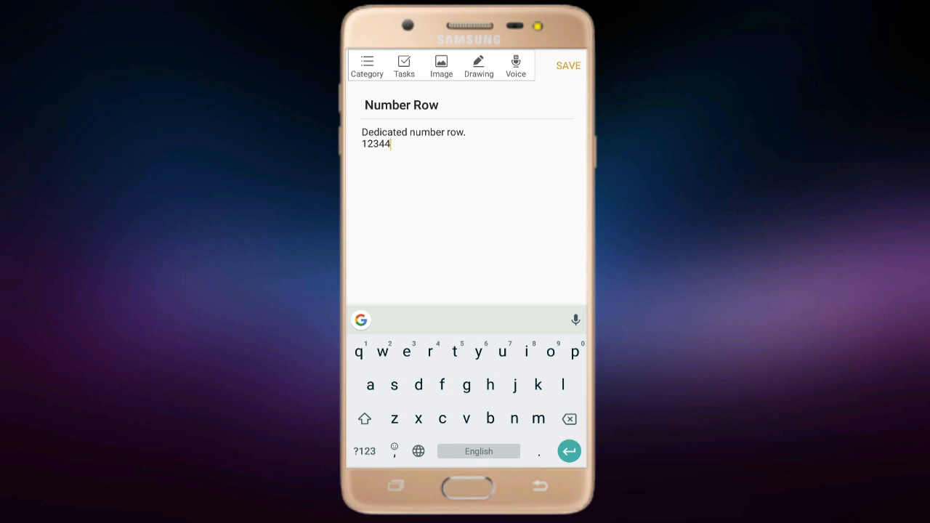
Turn on the Number row preference in Gboard settings
left_click(360, 319)
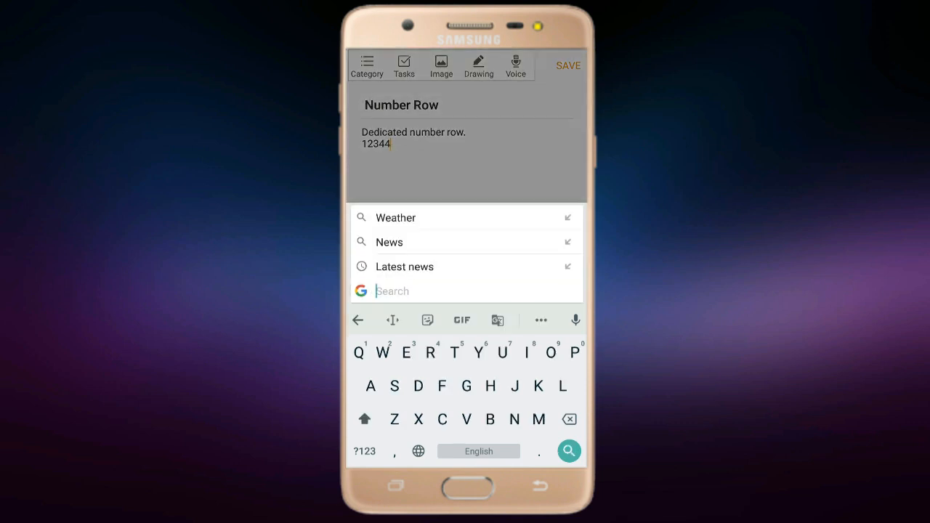
left_click(541, 319)
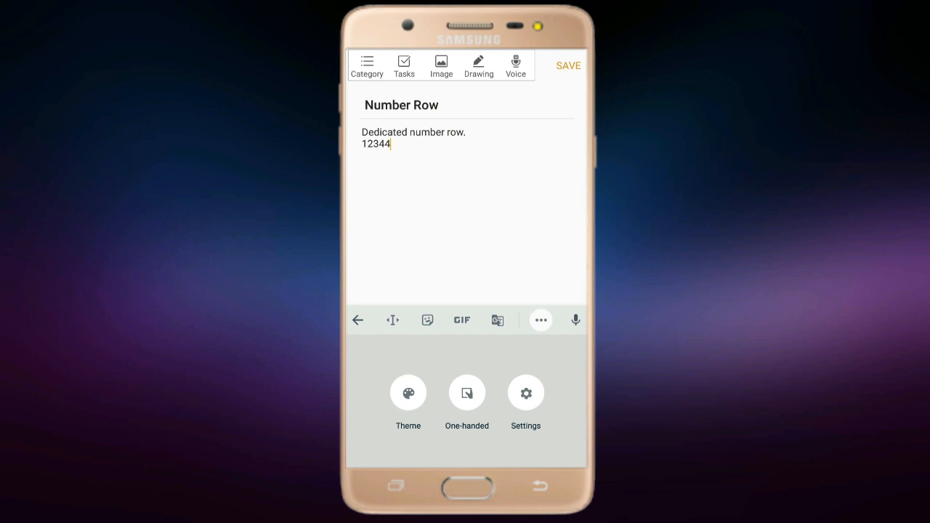
left_click(525, 393)
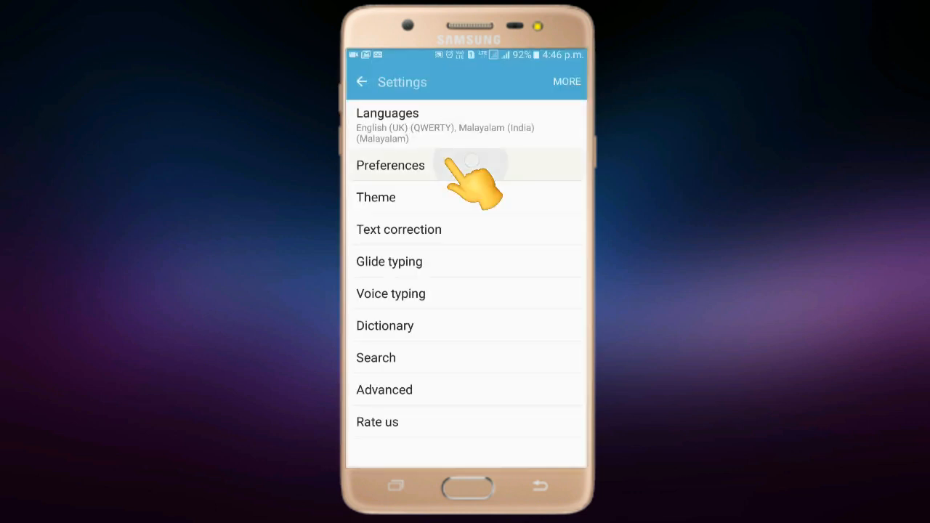
left_click(391, 165)
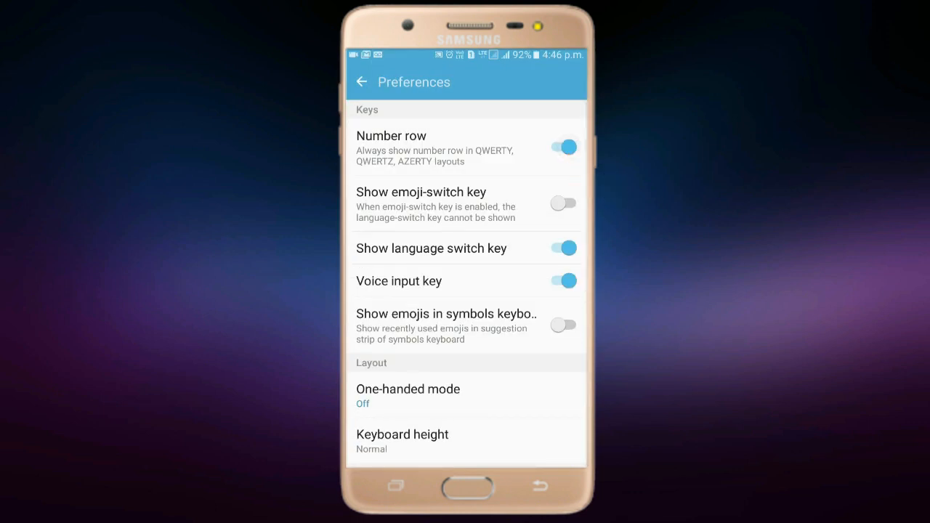
left_click(361, 81)
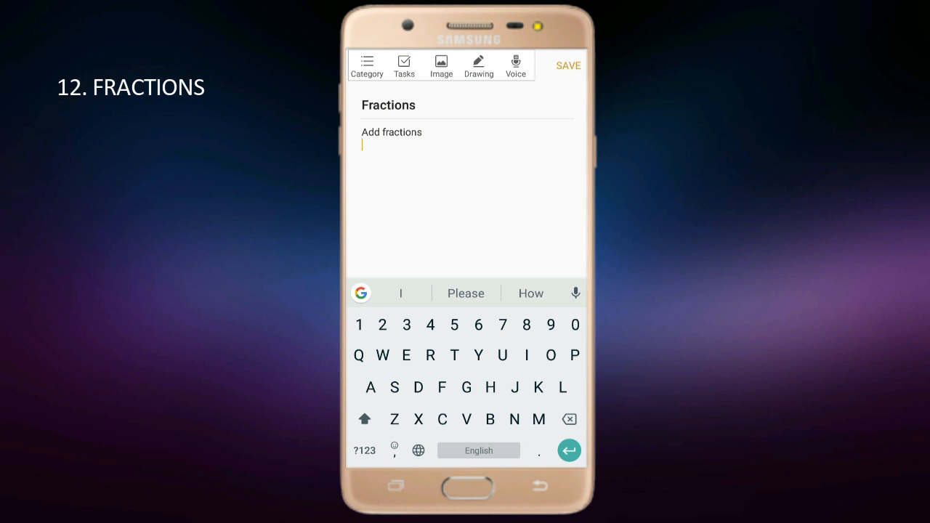
Insert ½ and ¾ by long-pressing the 1 and 3 keys, then check the 4 key's alternatives
left_click(359, 325)
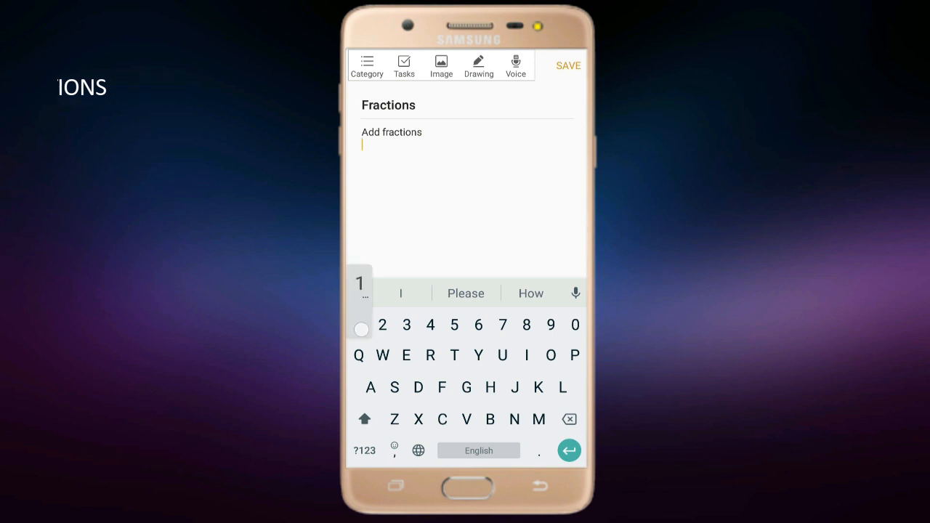
left_click(359, 283)
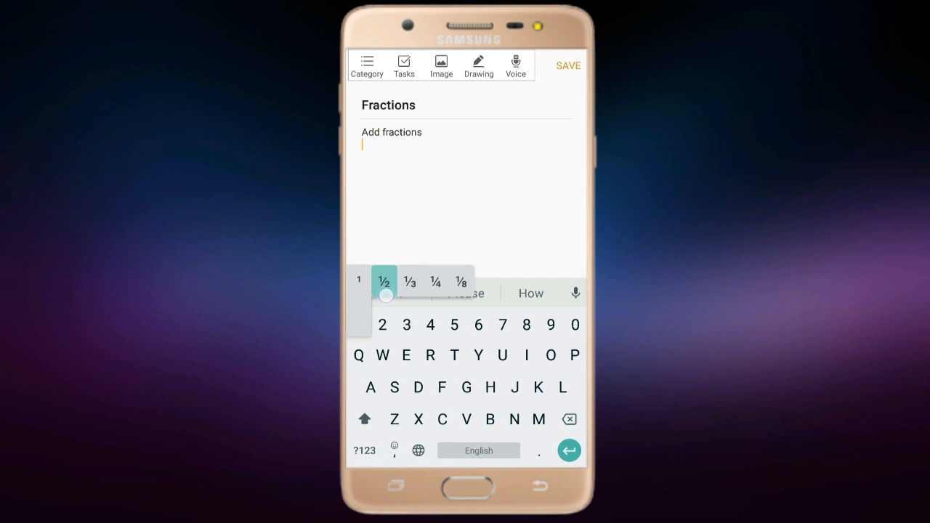
left_click(383, 282)
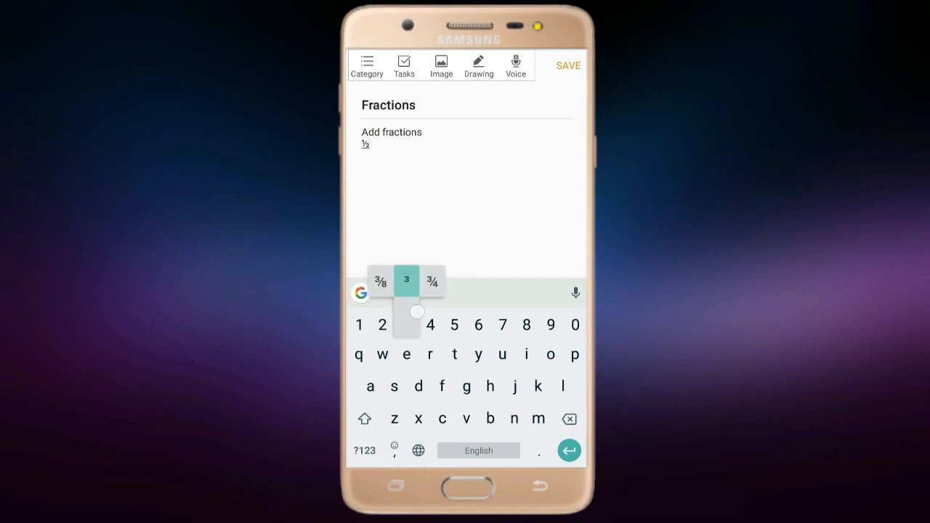
left_click(430, 282)
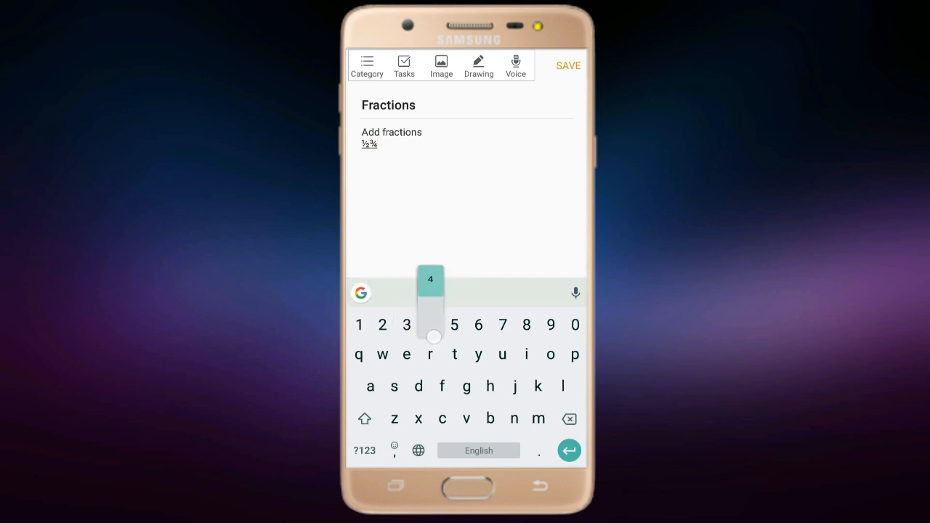
left_click(431, 325)
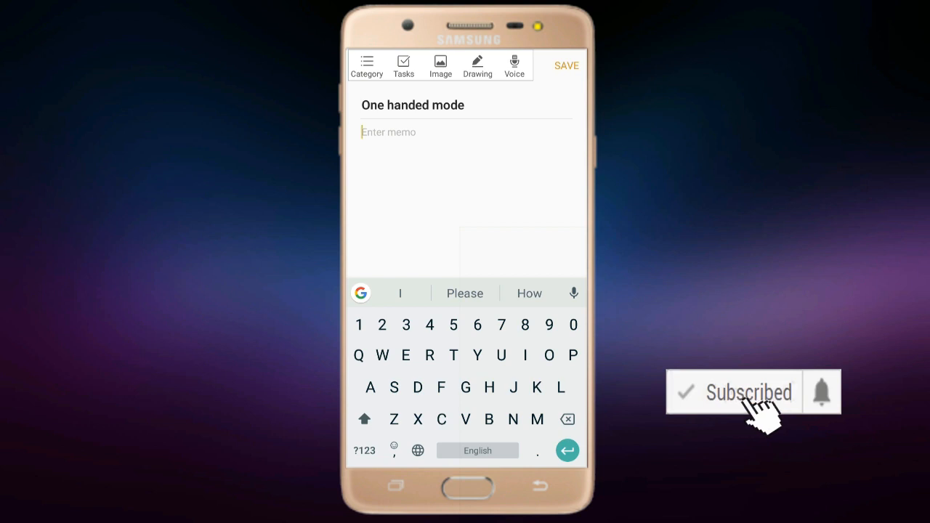
mouse_move(824, 393)
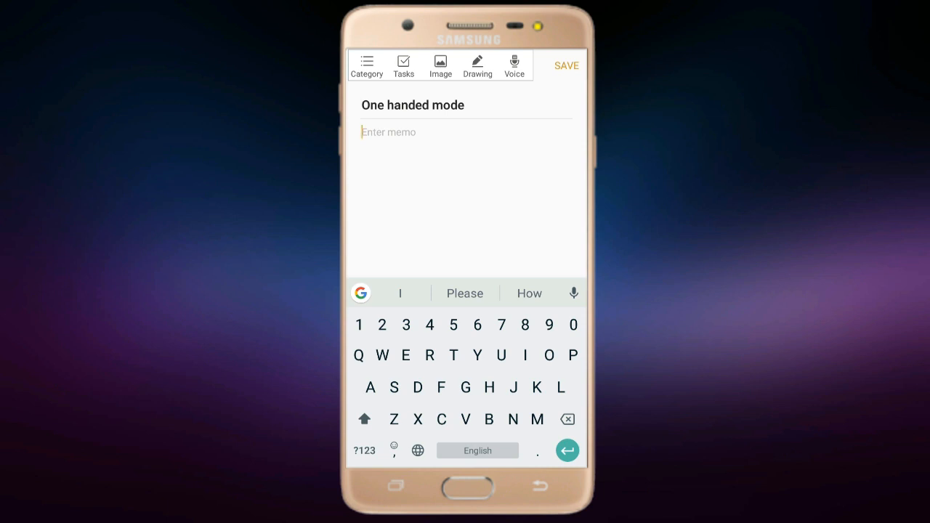
Open the G search strip and its more-options menu in the One handed mode memo
left_click(361, 293)
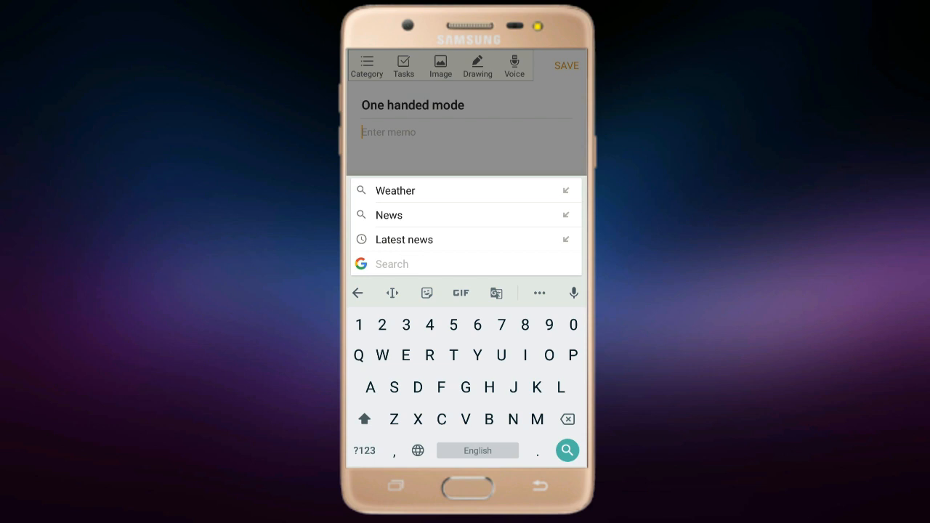
left_click(539, 293)
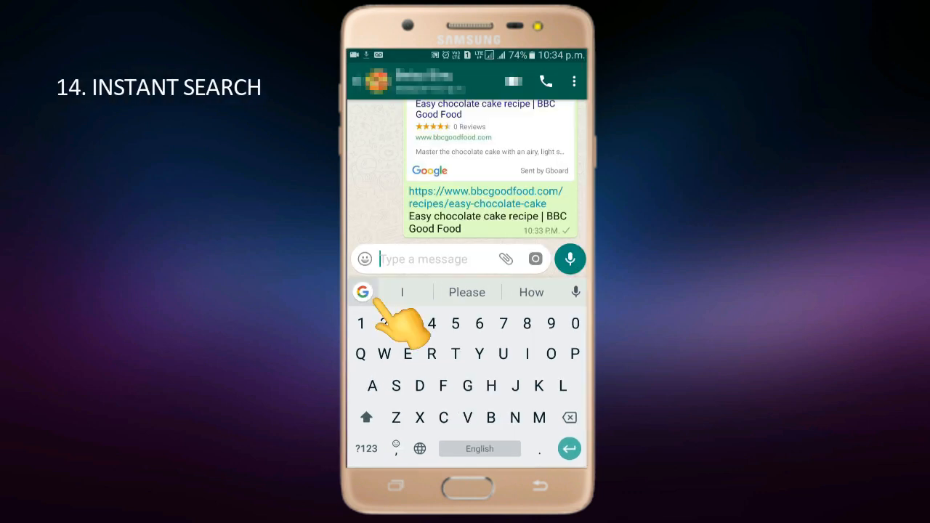
Search 'La' with Gboard's instant search in WhatsApp and pick a latest-news suggestion
left_click(362, 292)
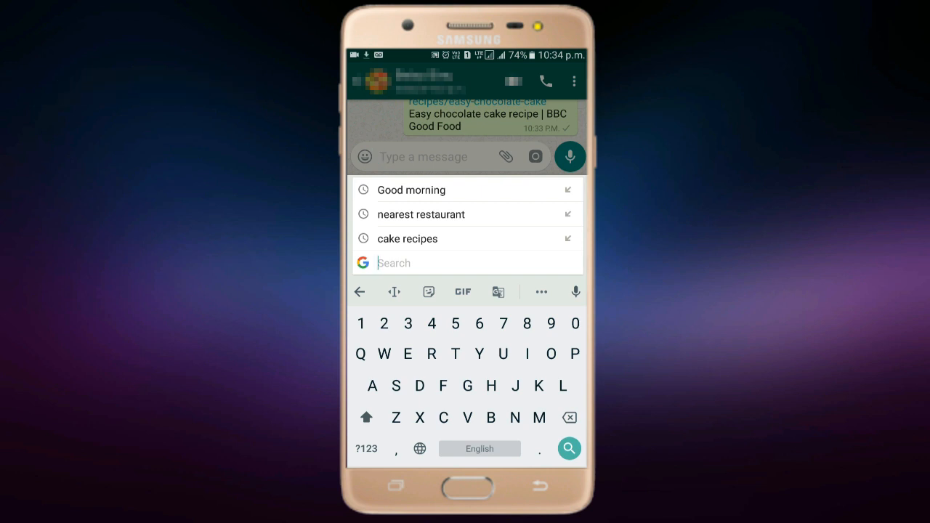
type("Latest")
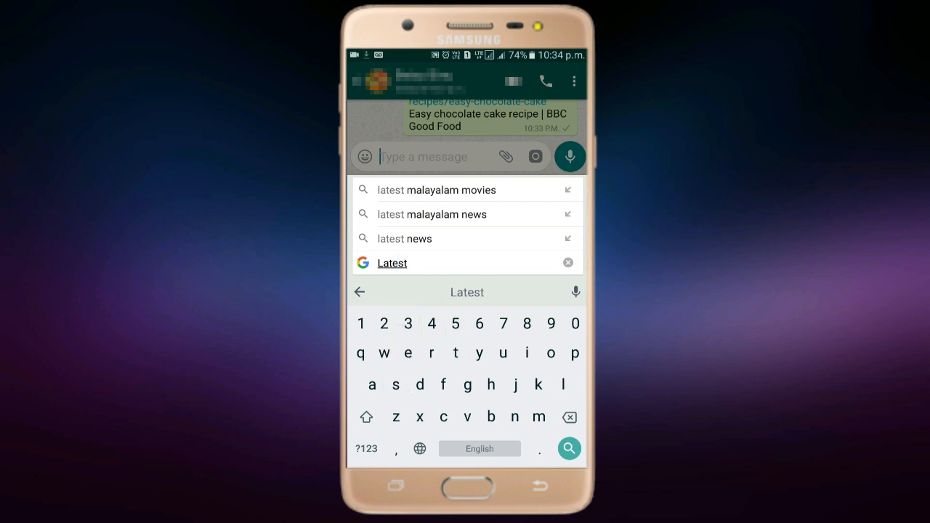
left_click(405, 238)
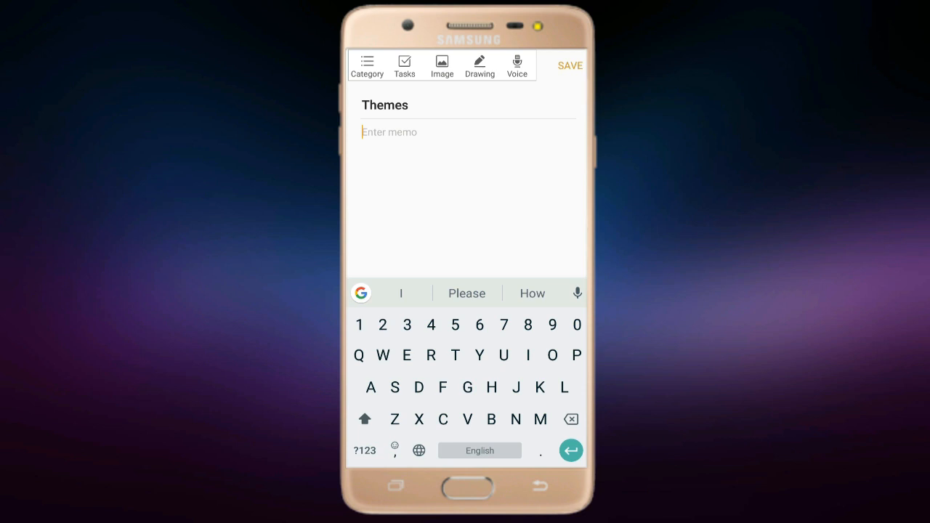
Open the G strip's three-dot menu to reach Gboard settings from the Themes memo
left_click(360, 293)
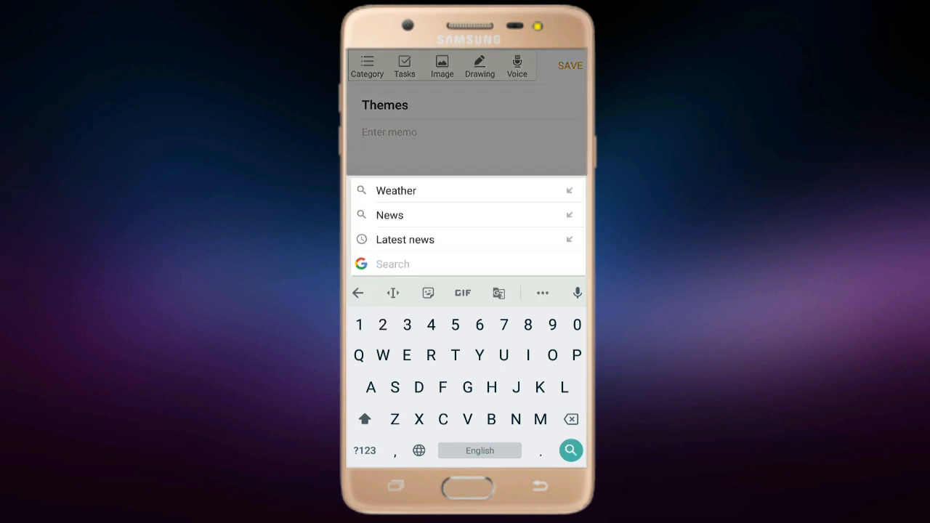
left_click(542, 293)
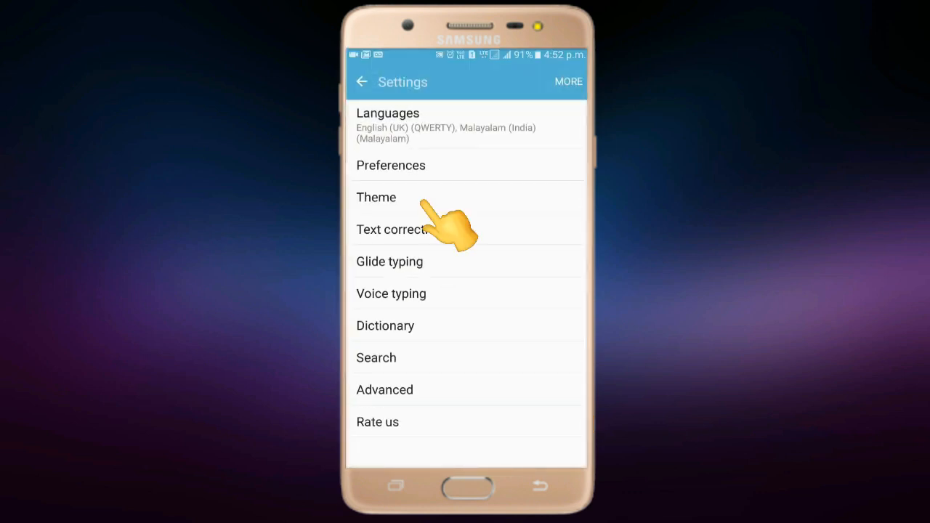
Open Theme, preview the light blue colour, and scroll down to the Landscapes themes
left_click(377, 197)
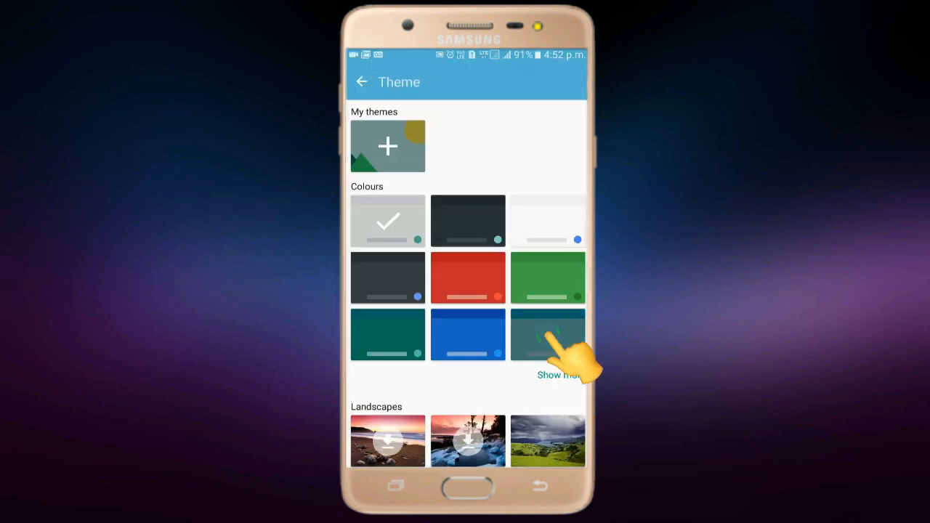
left_click(548, 335)
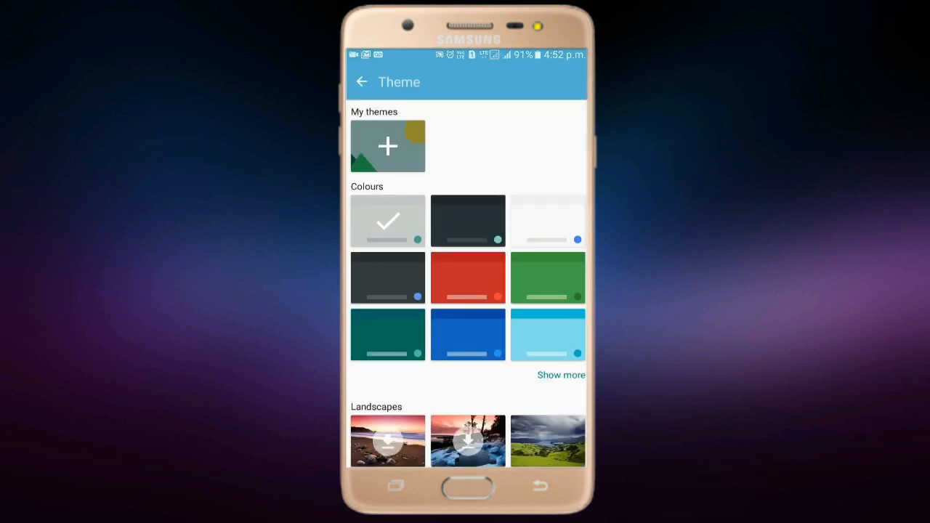
scroll("down", 3)
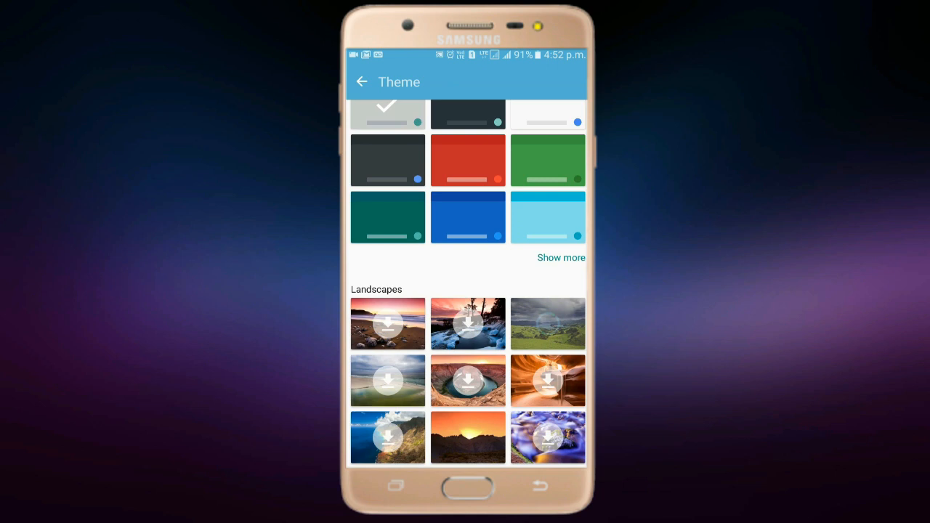